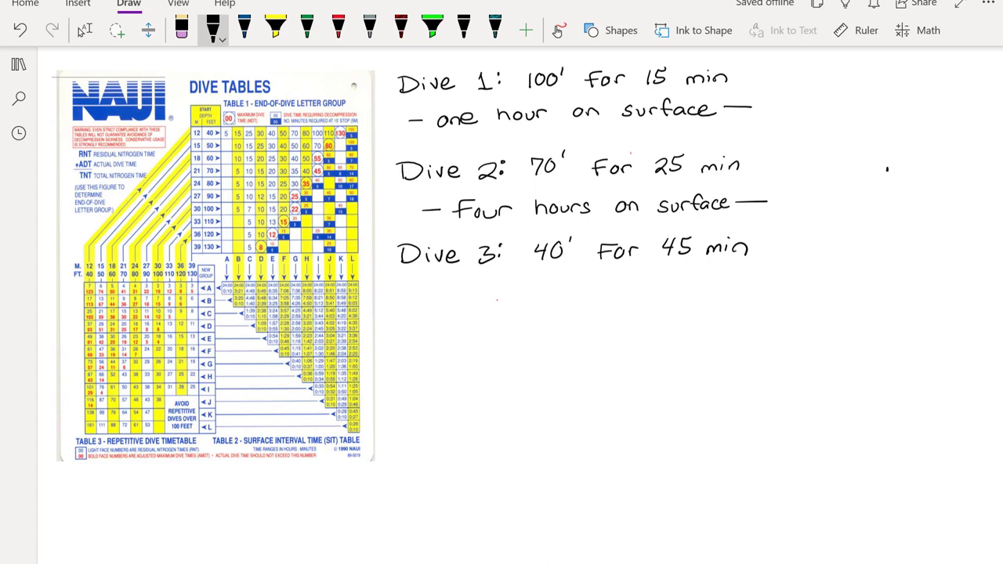
Sketch a black square-wave profile line with three descents under the dive notes.
left_click_drag(400, 367, 454, 458)
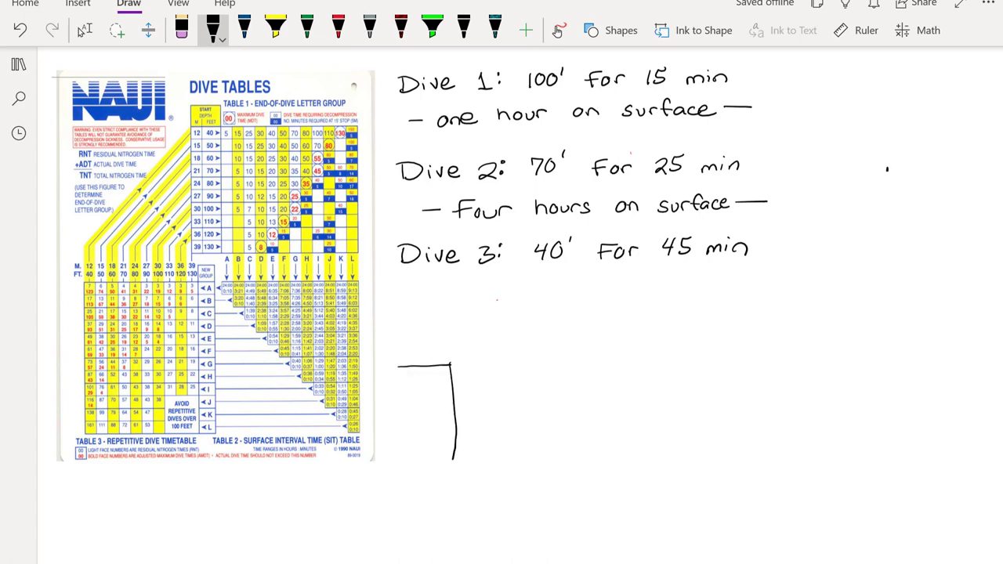
left_click_drag(452, 368, 552, 525)
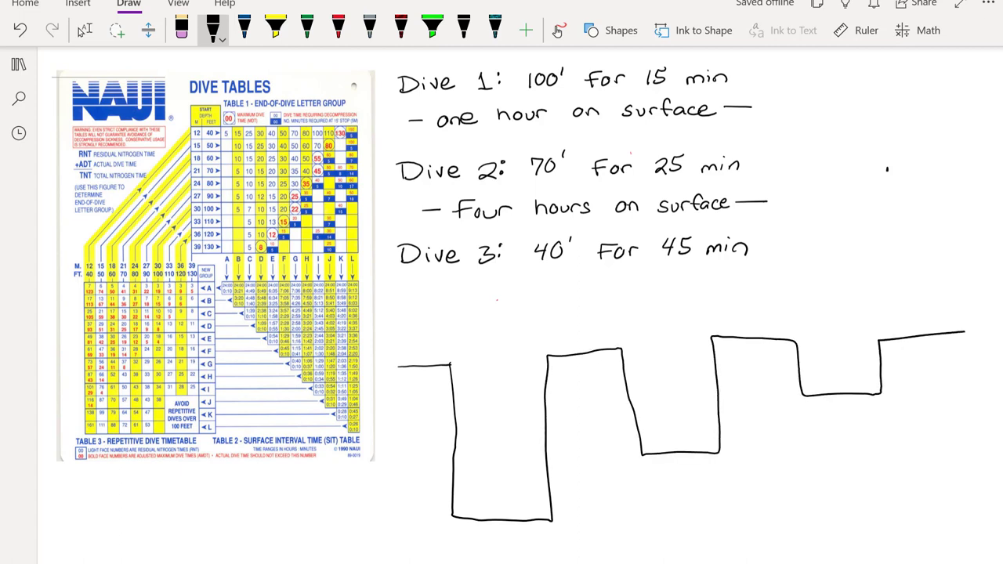
scroll("down", 3)
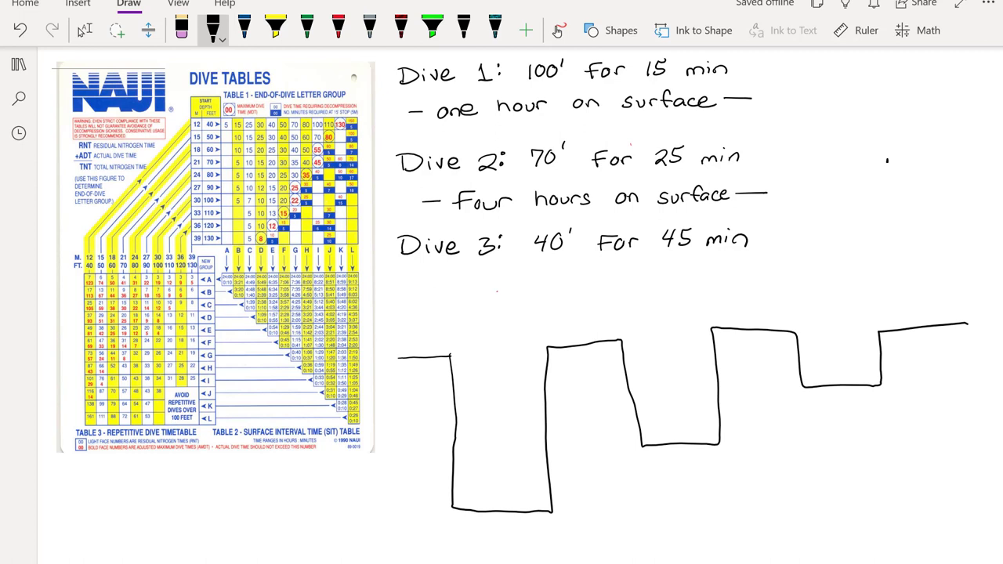
Label the first dive with its 100' depth, :15 bottom time and 1:00 surface interval.
left_click(84, 29)
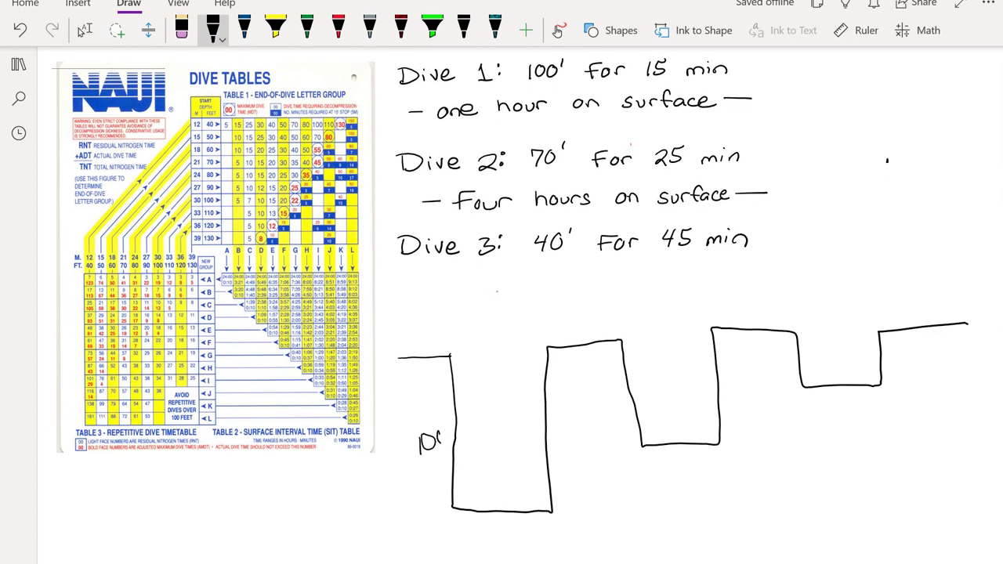
left_click(438, 426)
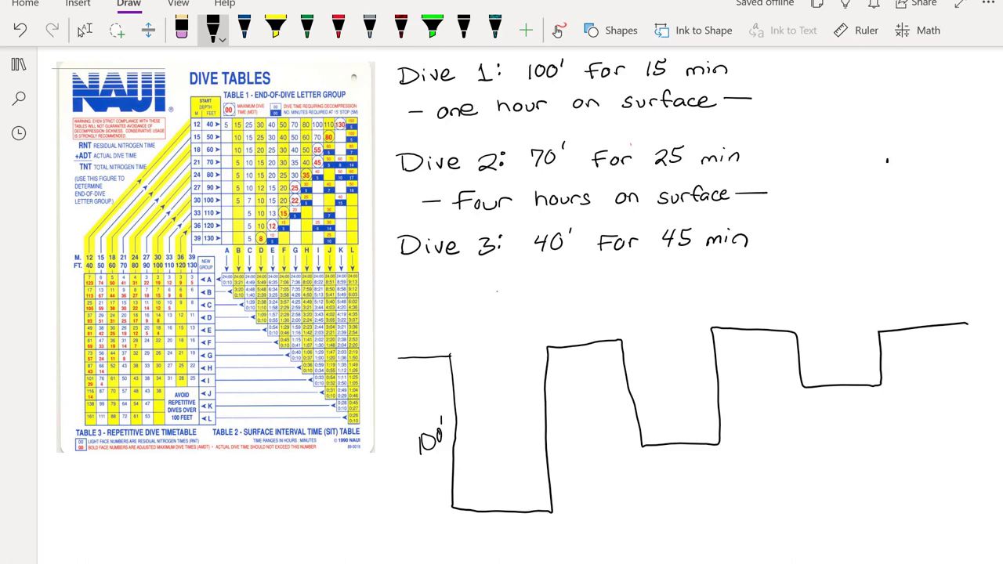
type("1/5")
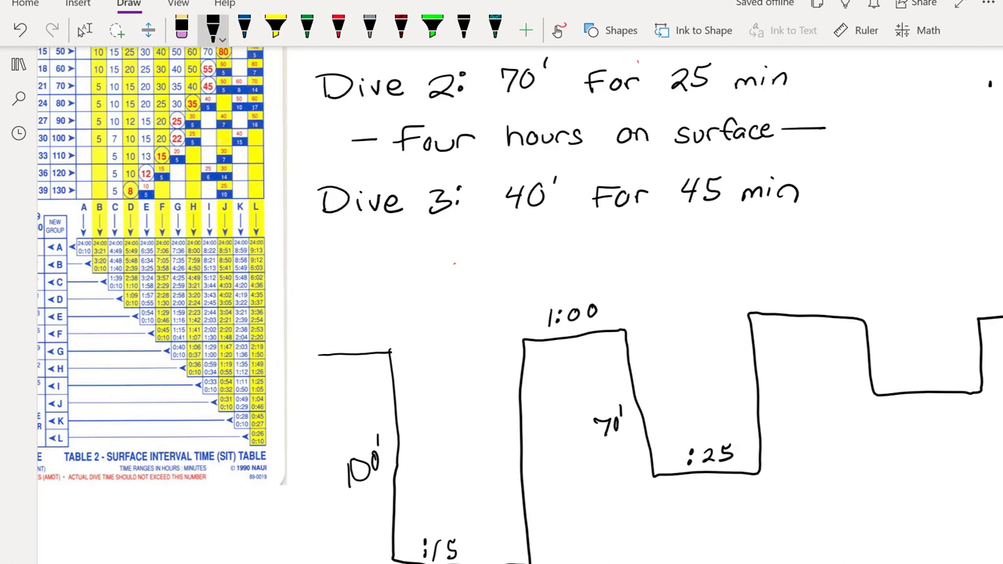
Label the second and third dives with 70' :25, 4:00, and 40' :45.
left_click(181, 25)
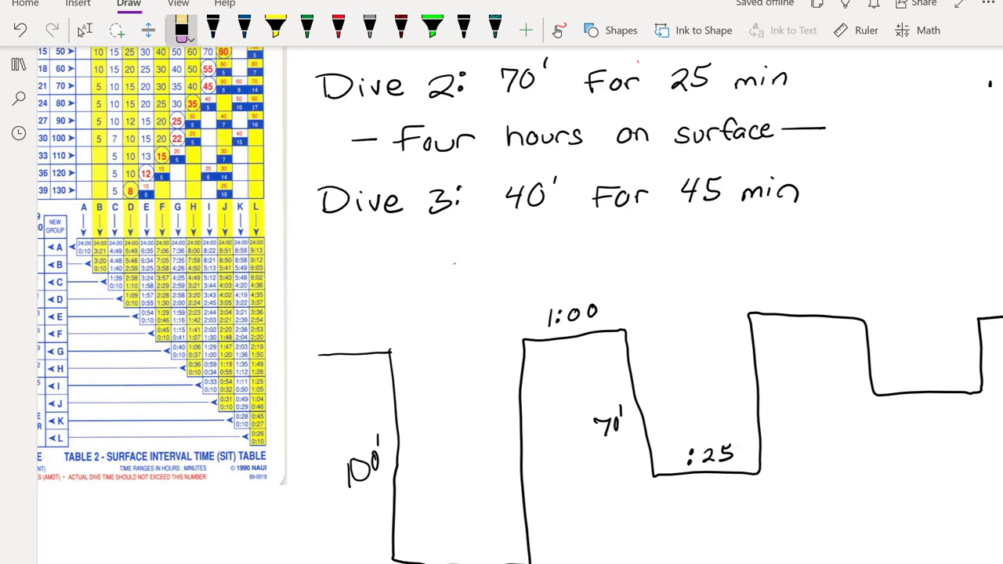
scroll("down", 3)
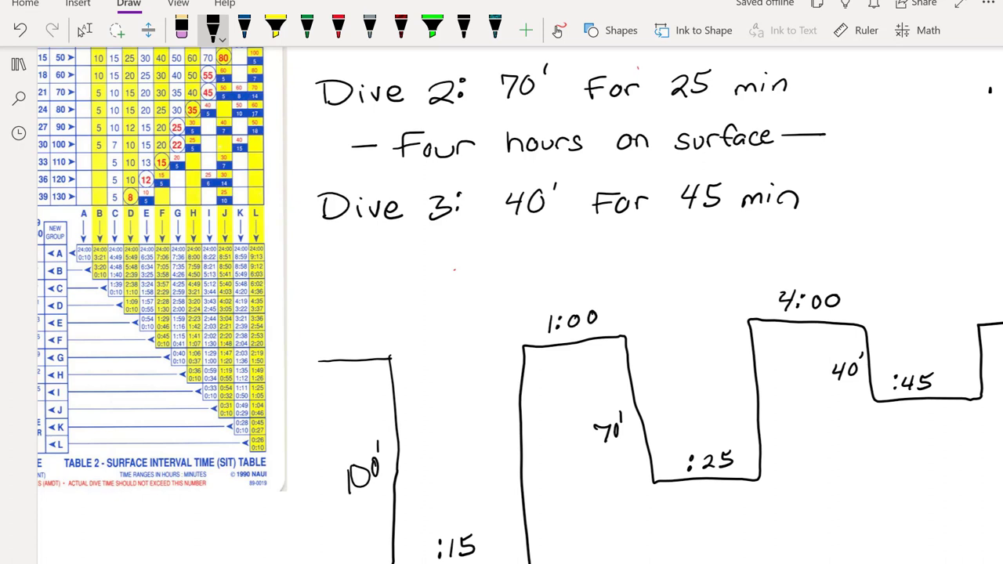
left_click(182, 28)
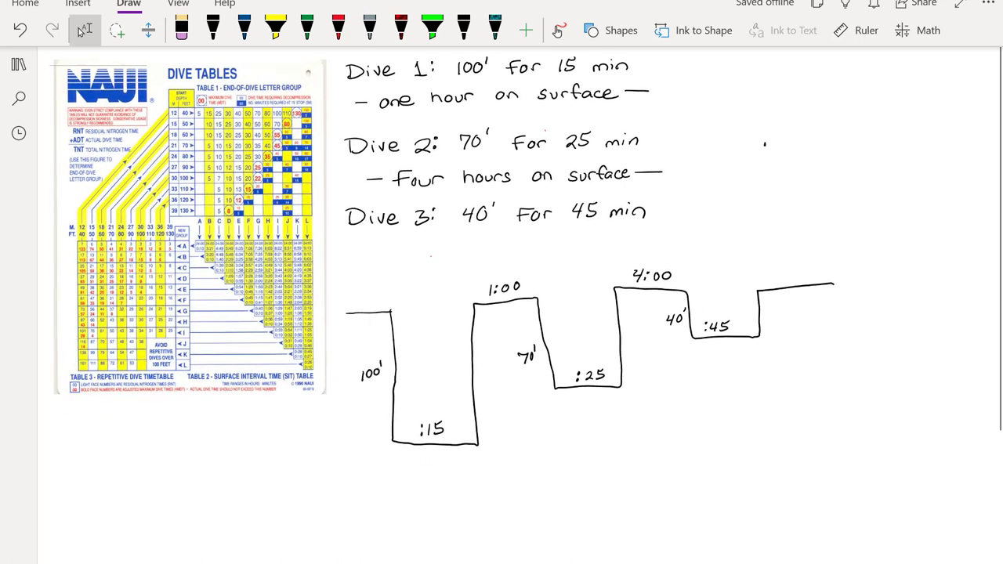
left_click(116, 29)
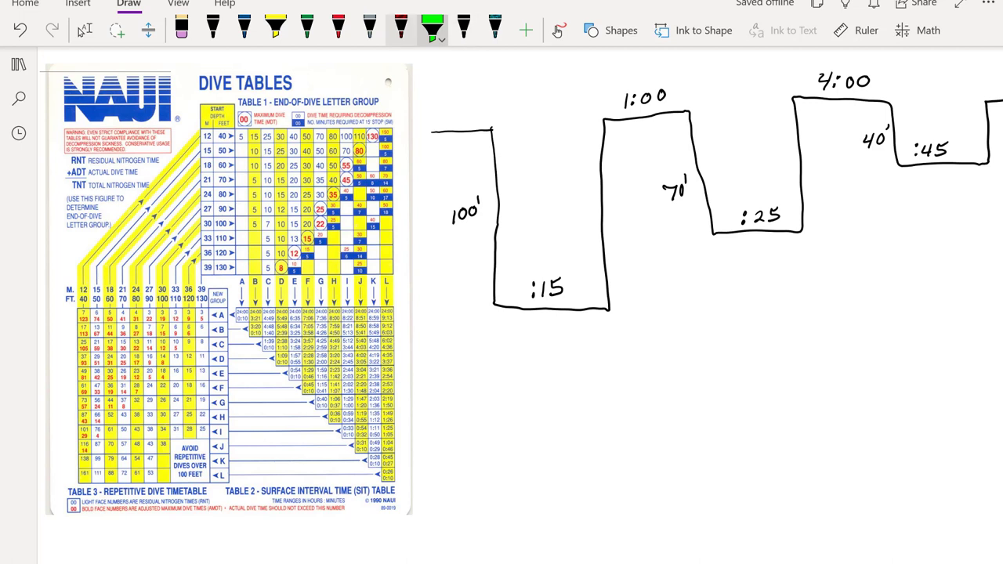
left_click(401, 30)
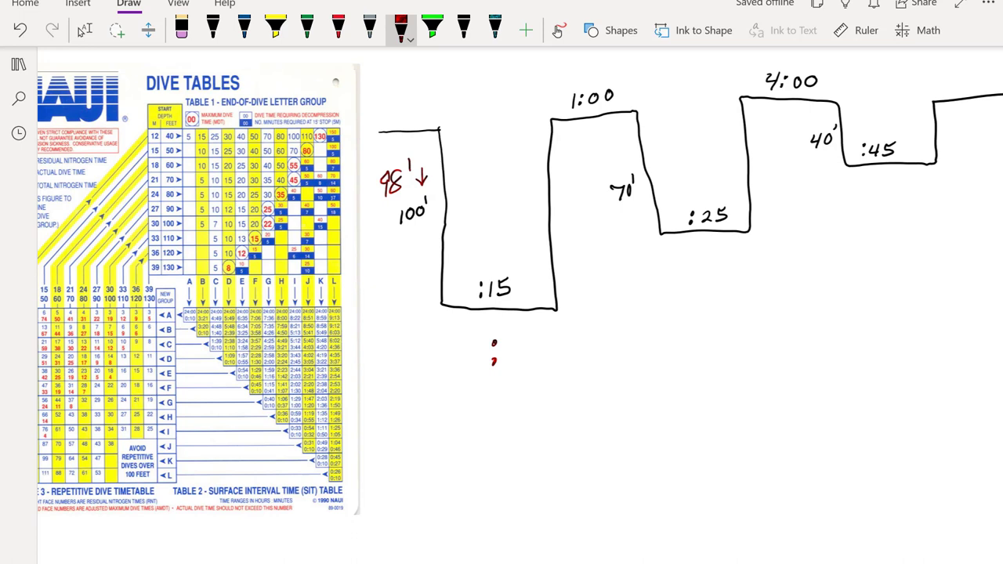
left_click_drag(504, 345, 533, 368)
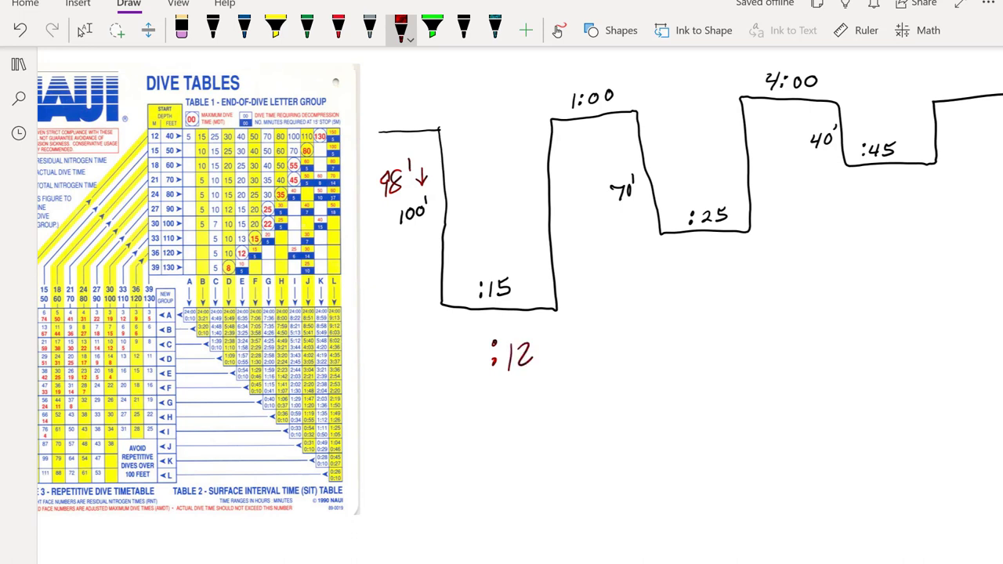
left_click_drag(175, 229, 243, 222)
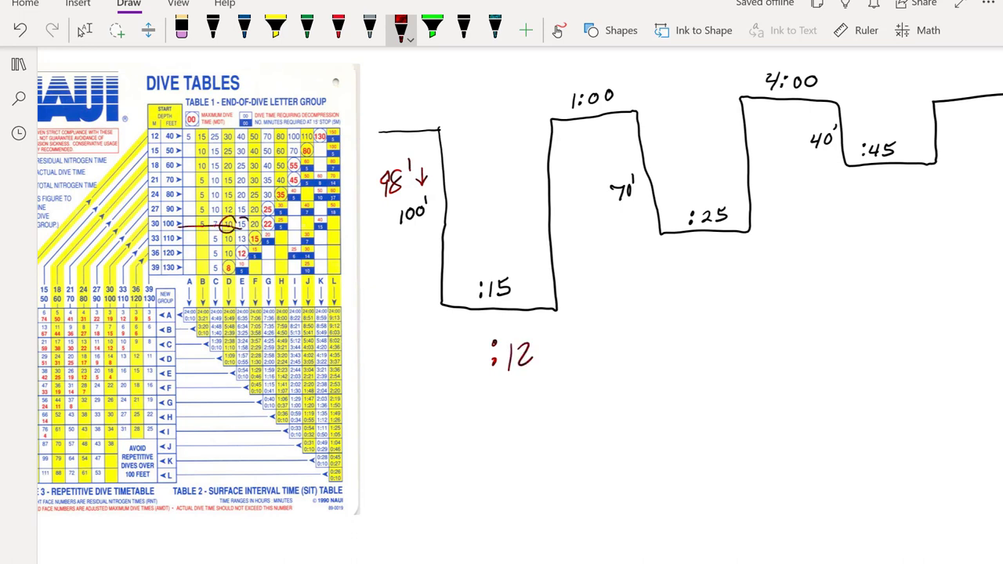
left_click_drag(223, 227, 243, 222)
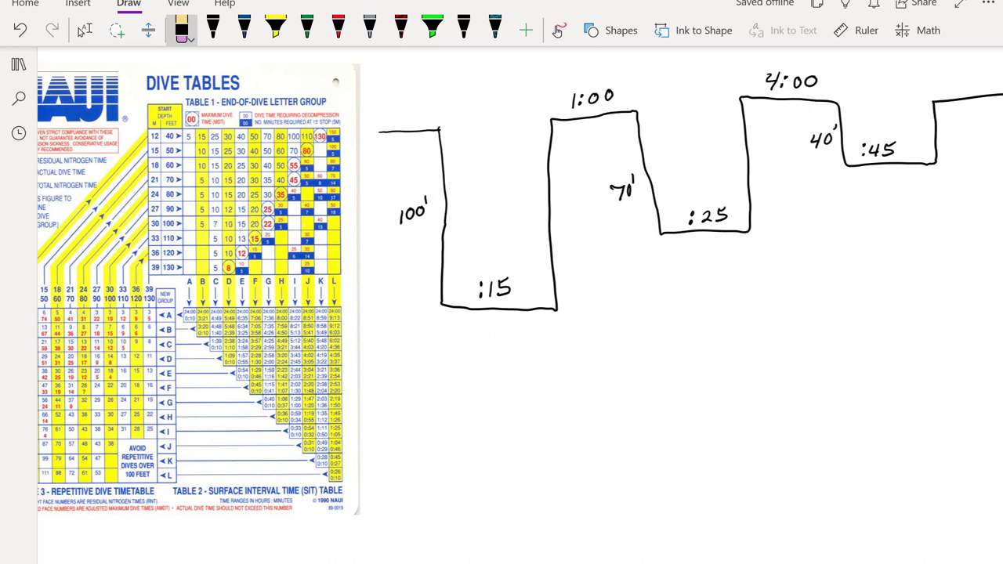
left_click(85, 30)
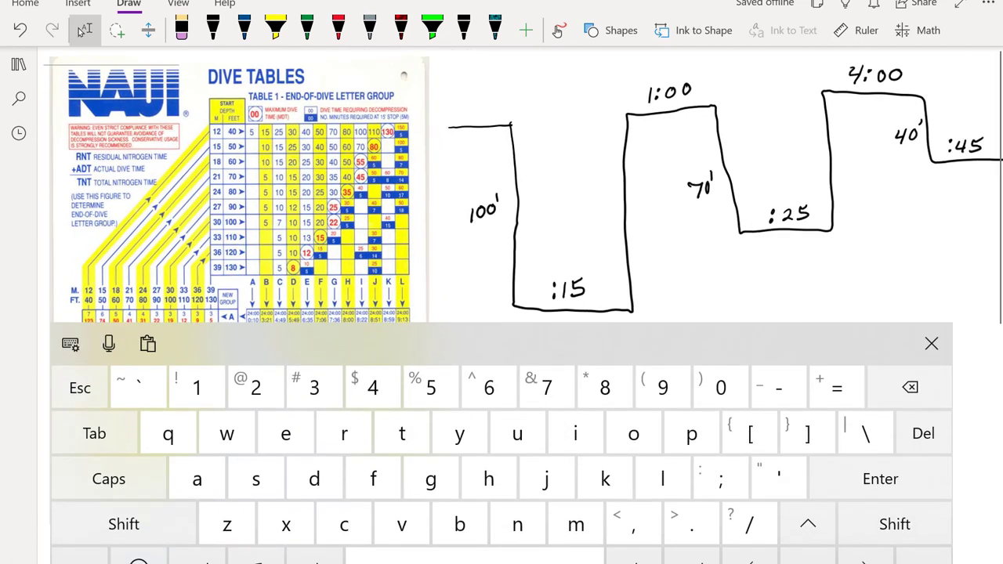
left_click(931, 344)
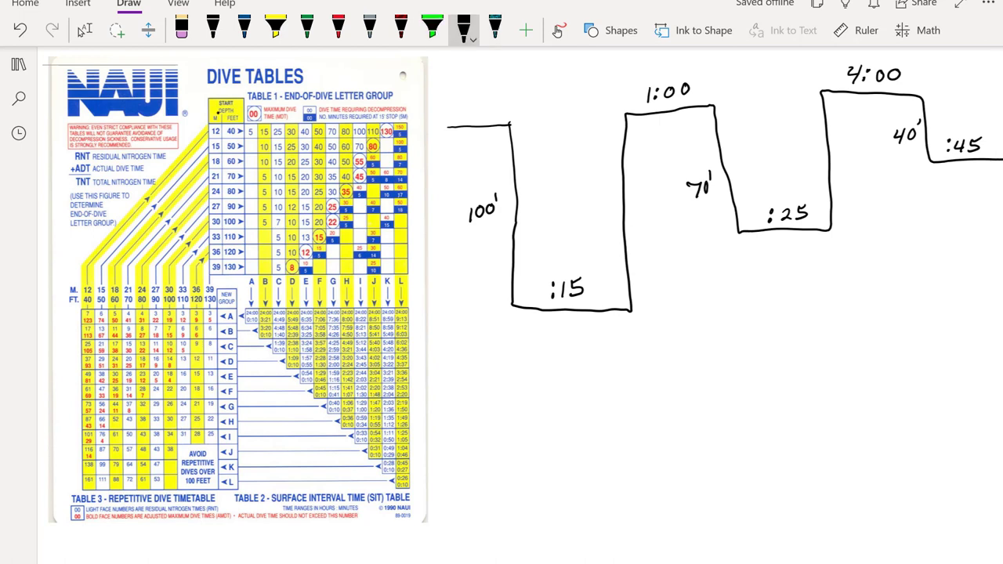
Ink over the depth column and feet row in black, then highlight the 100 ft row green.
left_click_drag(213, 122, 214, 185)
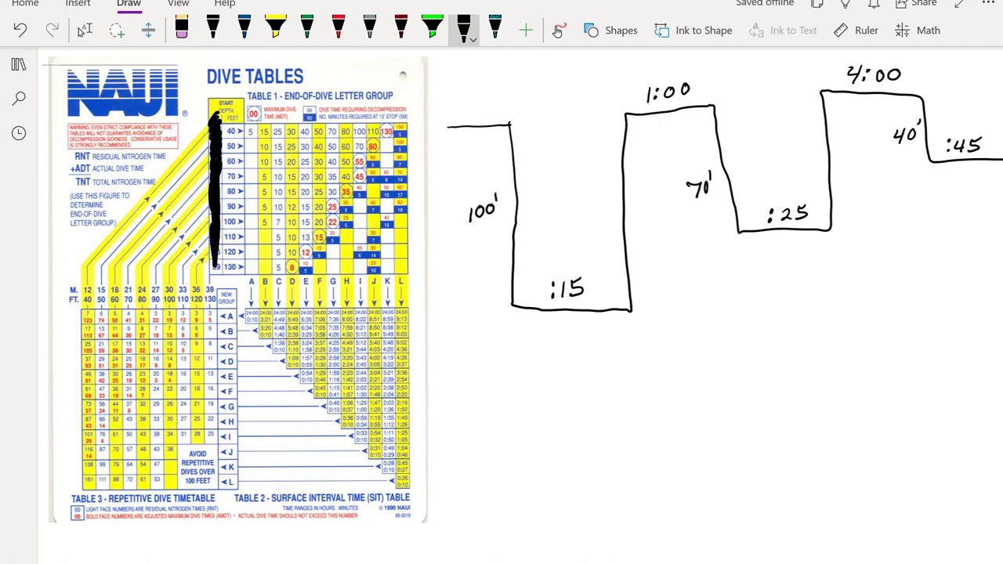
left_click_drag(164, 288, 211, 292)
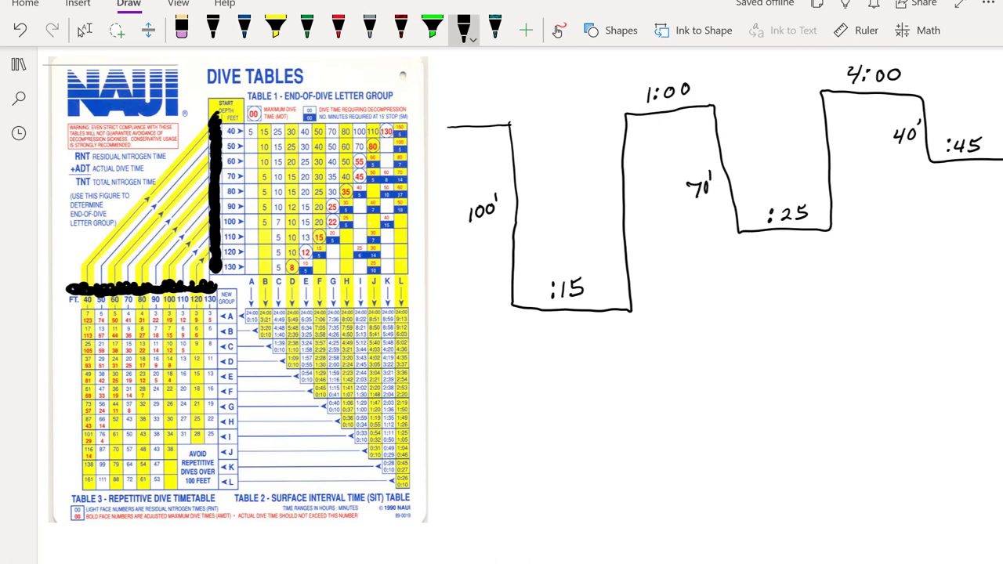
left_click(432, 25)
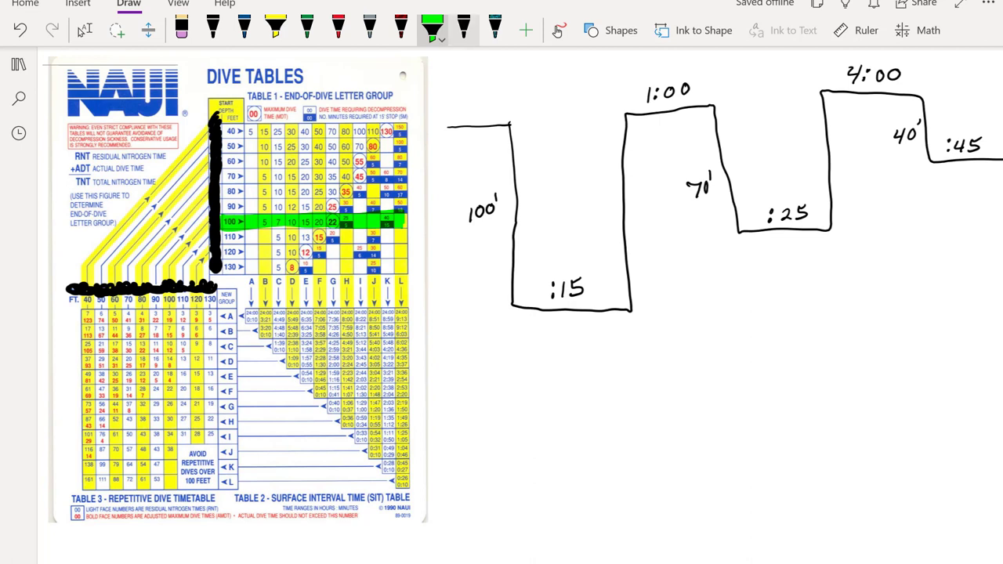
Box 15 in the 100 row in red, highlight column E green, and circle a red E on the profile.
left_click(339, 28)
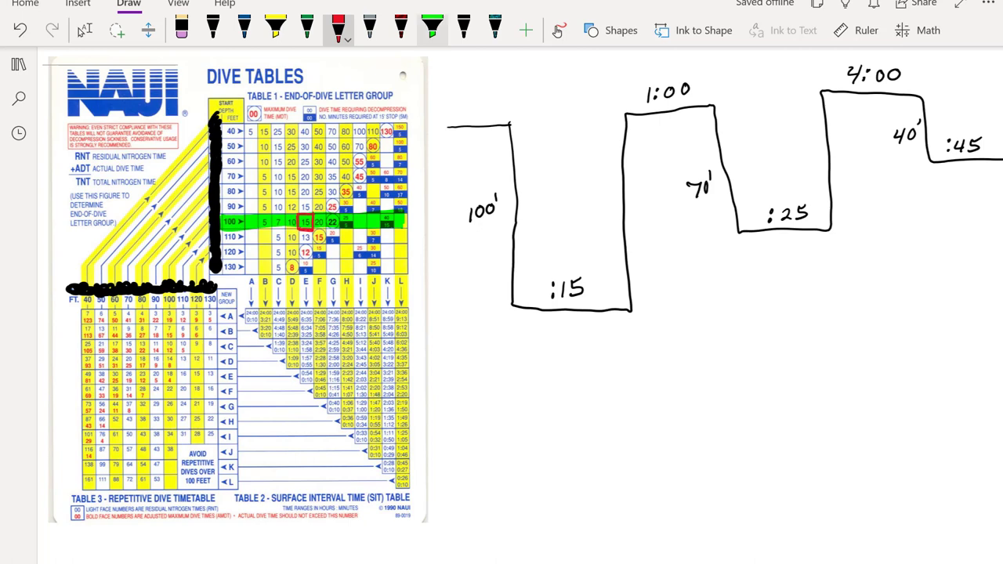
left_click(433, 30)
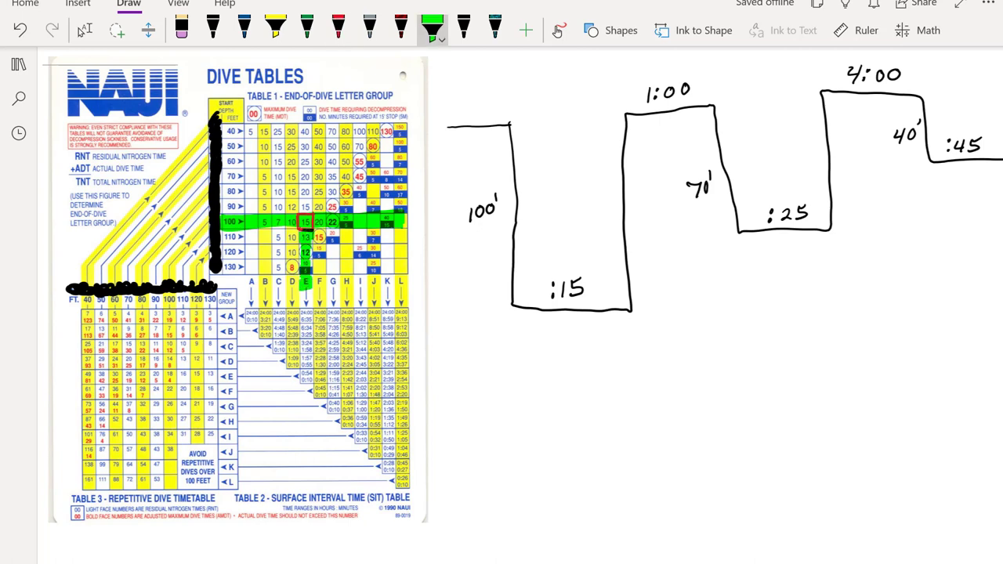
left_click(338, 28)
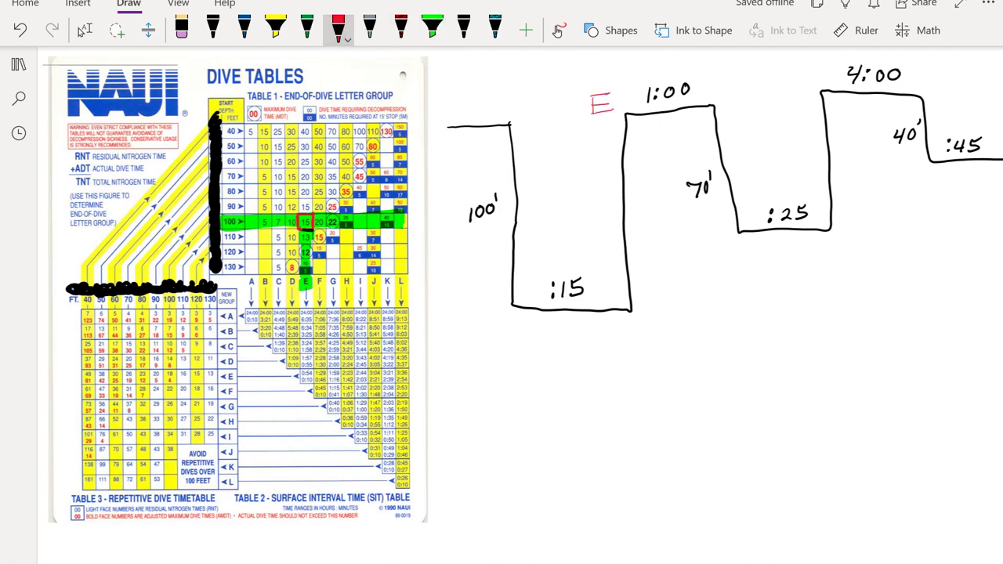
left_click_drag(581, 79, 619, 126)
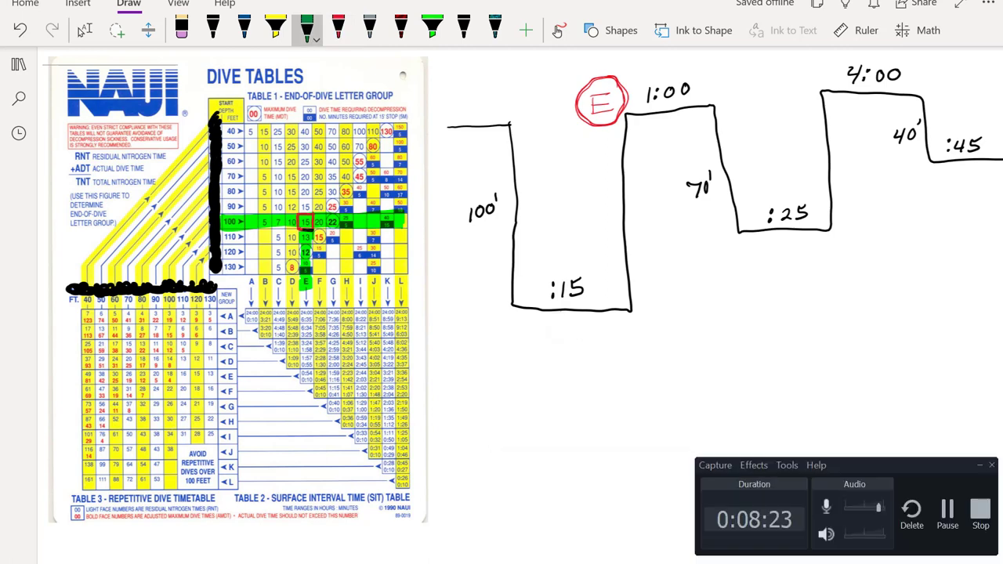
Trace column E into Table 2 in green, arrow to group D in red, and circle D on the profile.
left_click(433, 30)
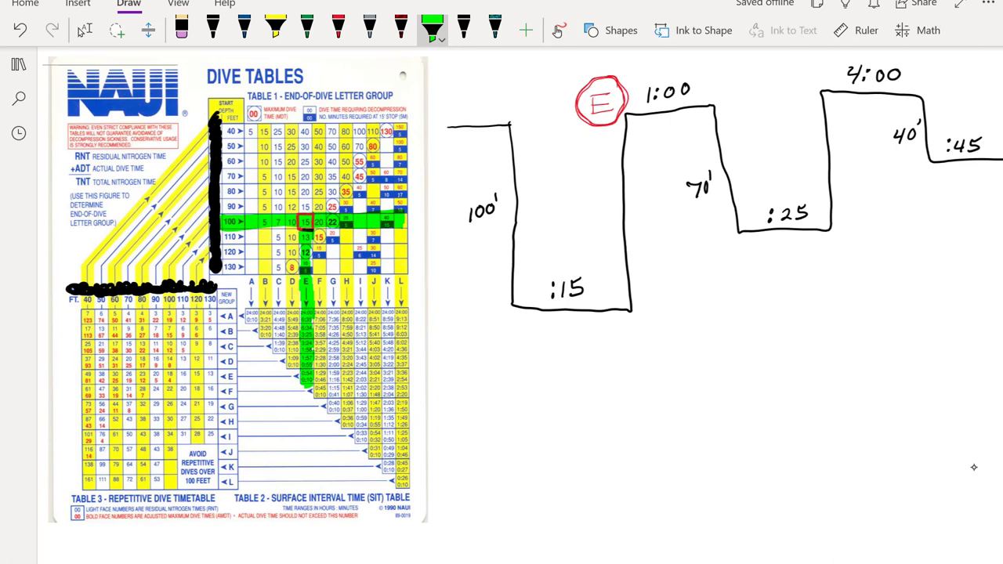
left_click(338, 28)
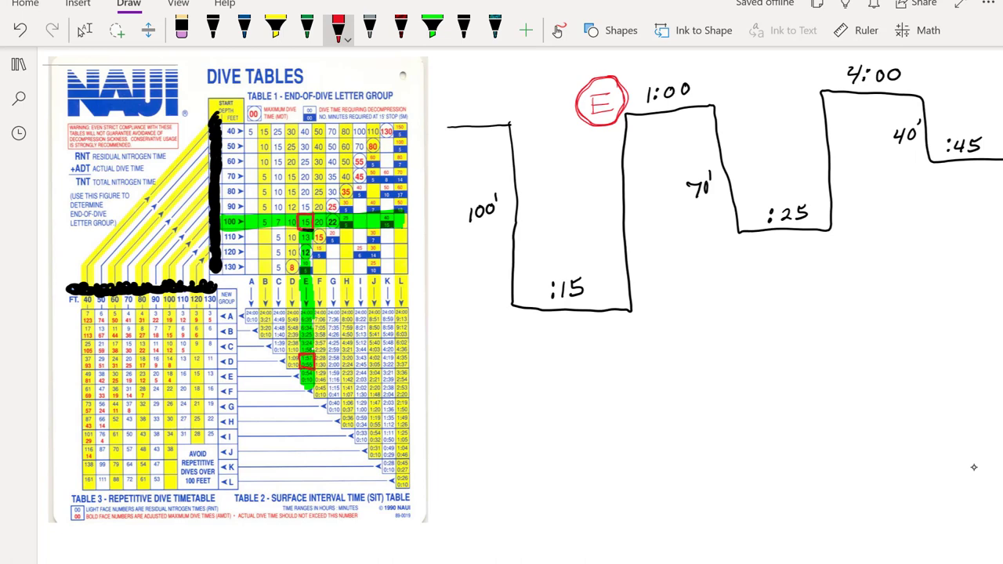
left_click_drag(233, 362, 306, 362)
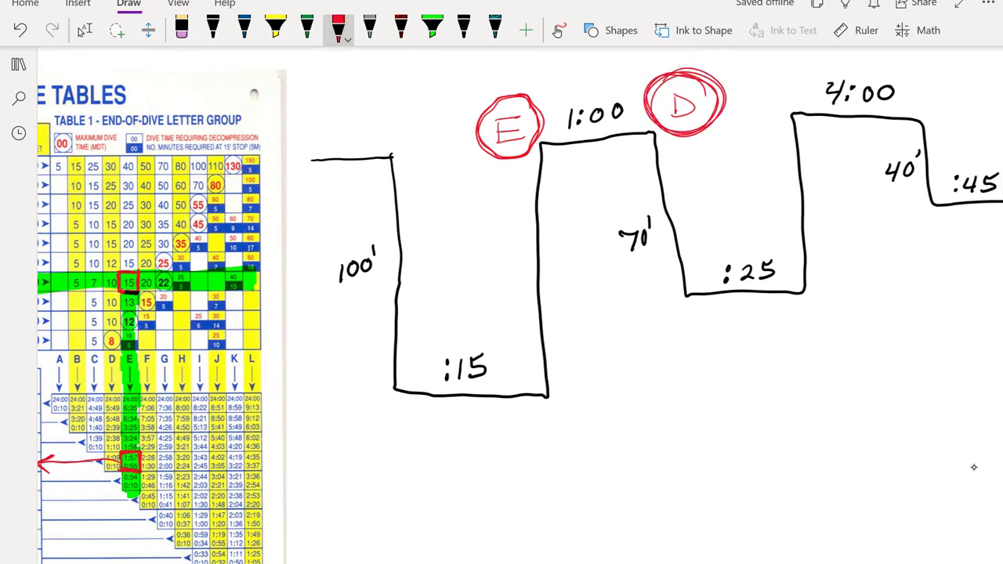
scroll("down", 3)
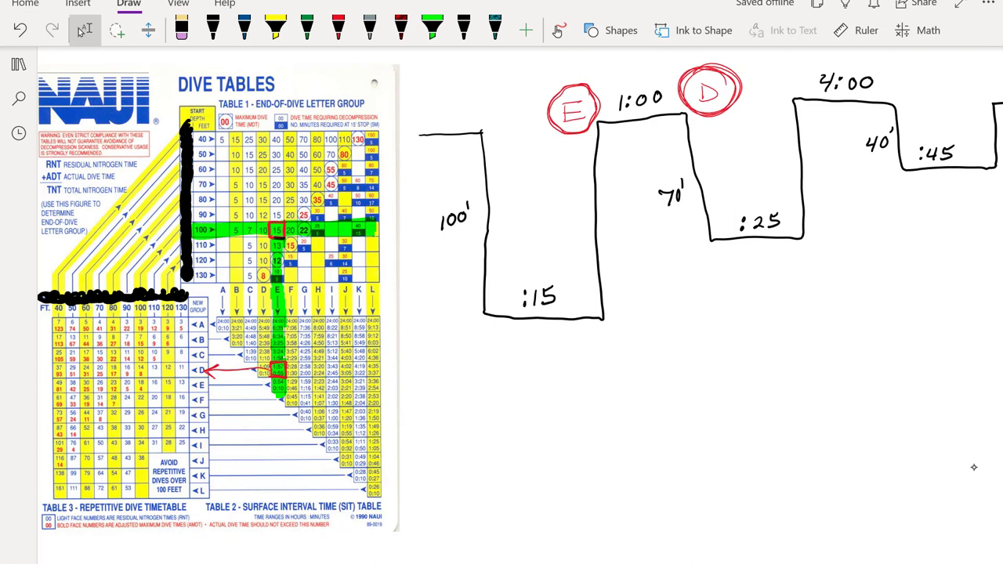
Mark 70 in the feet row with the green highlighter.
left_click(339, 30)
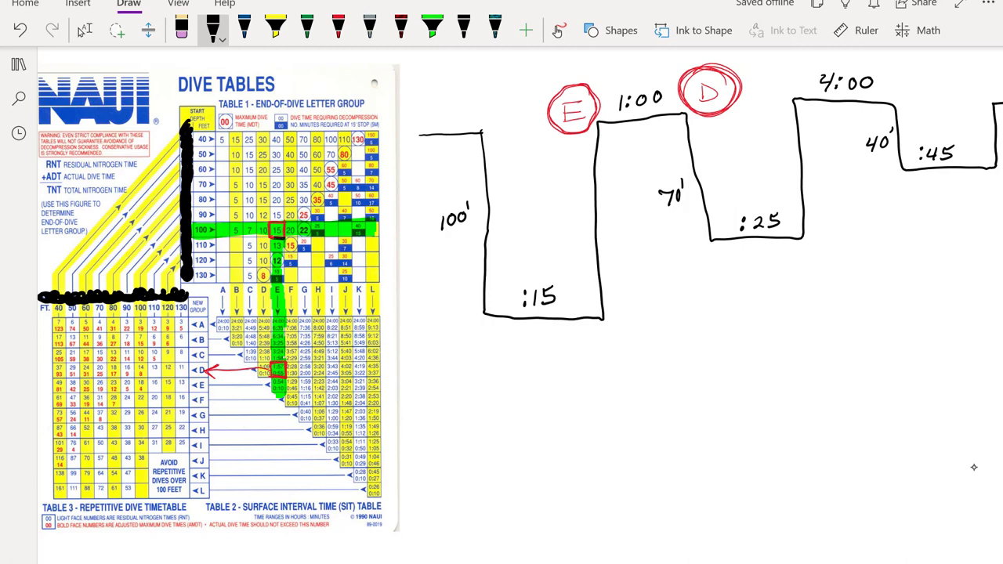
left_click(432, 29)
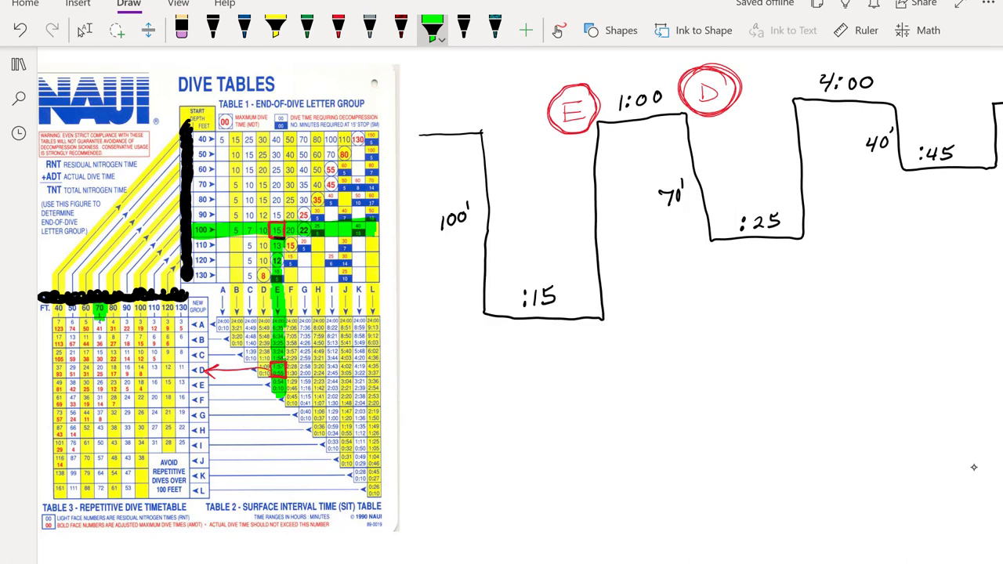
Highlight the 70 ft column down to row D in Table 3 and box the RNT legend in red.
left_click(339, 30)
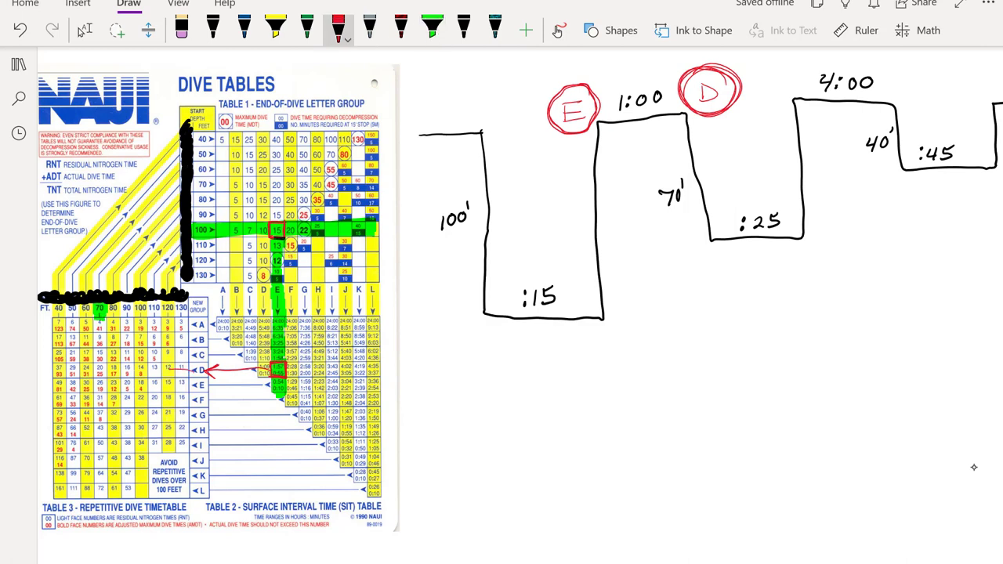
left_click(432, 29)
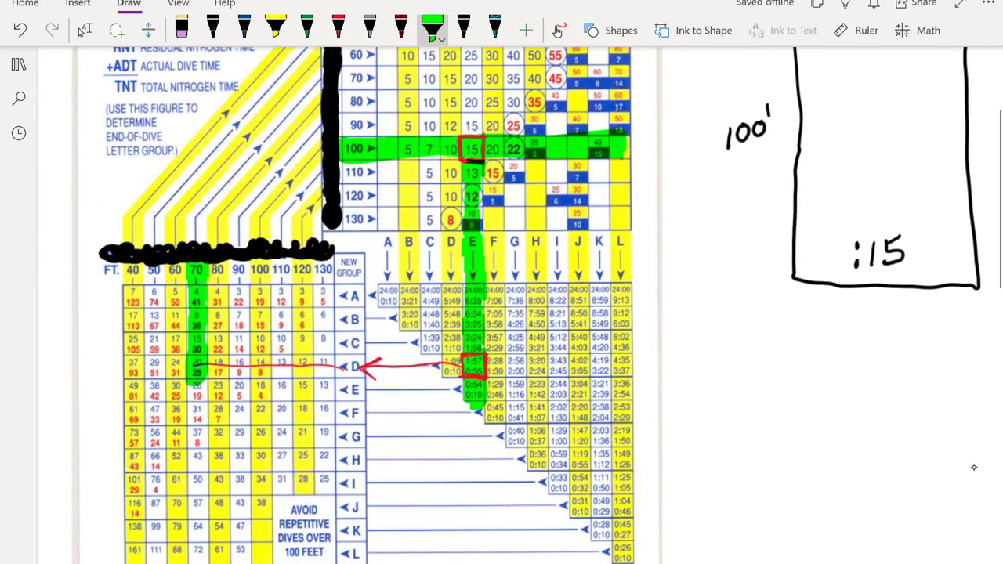
scroll("down", 3)
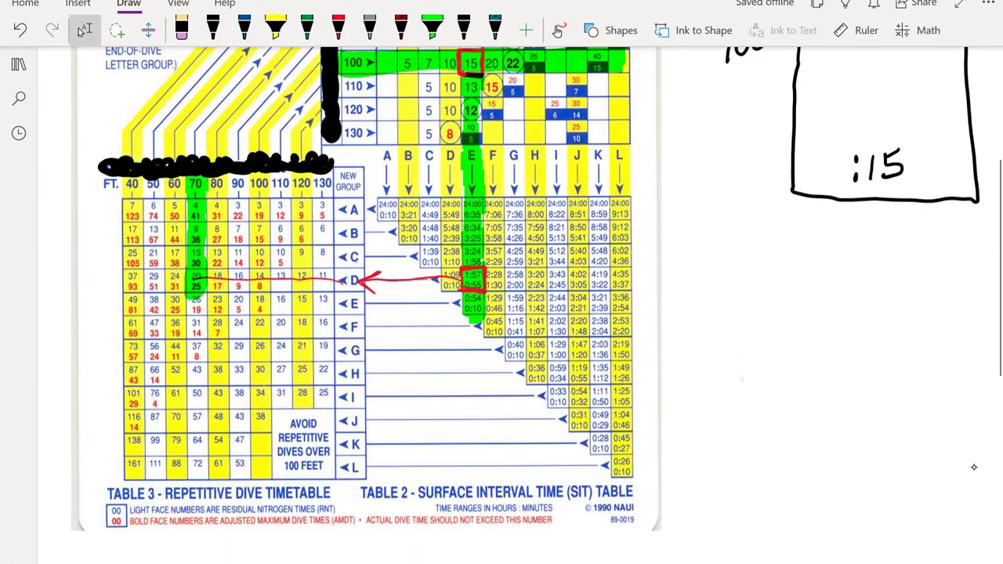
left_click(401, 30)
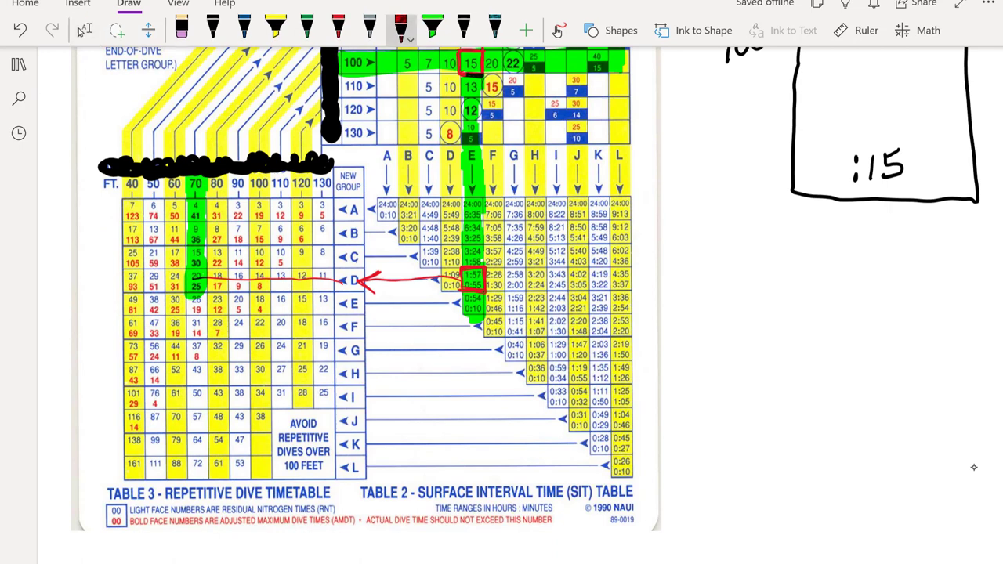
left_click_drag(94, 501, 133, 535)
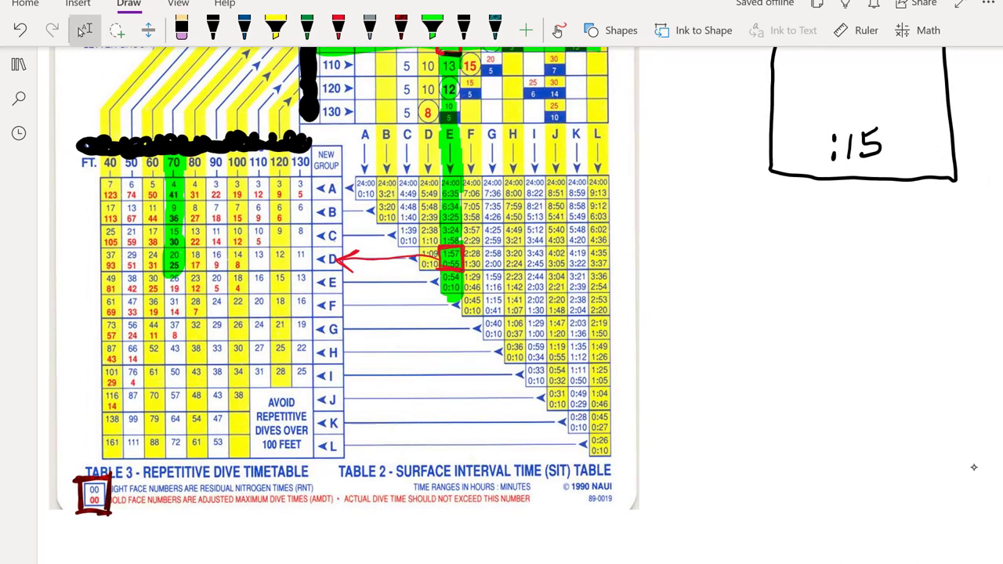
left_click(307, 30)
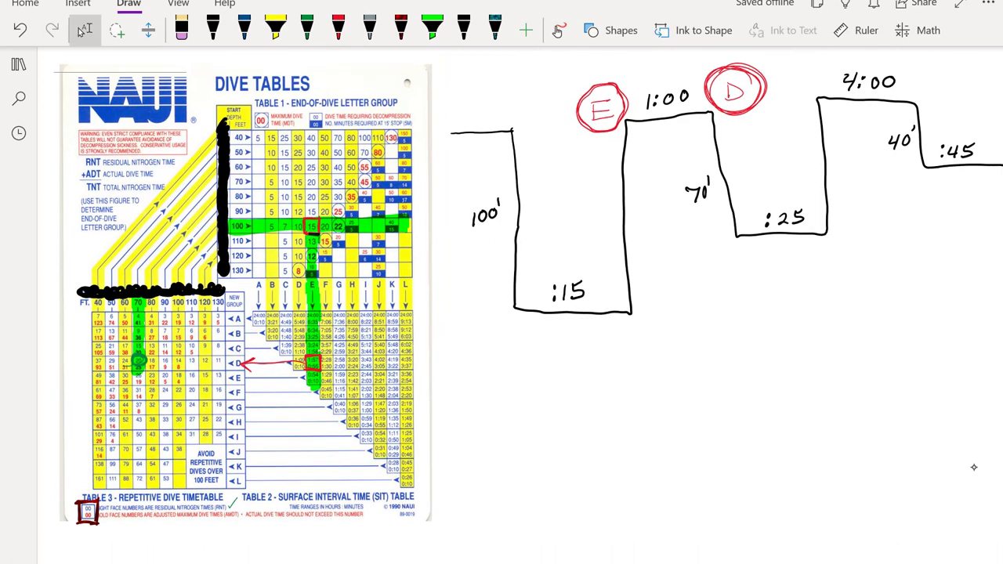
Write RNT :20 in green under the second dive.
left_click(307, 28)
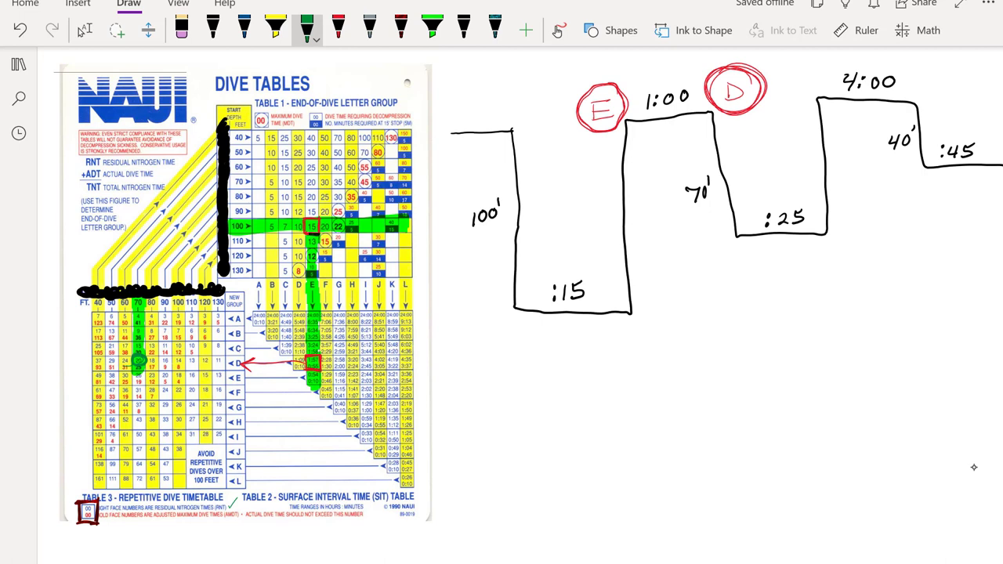
left_click_drag(78, 153, 106, 172)
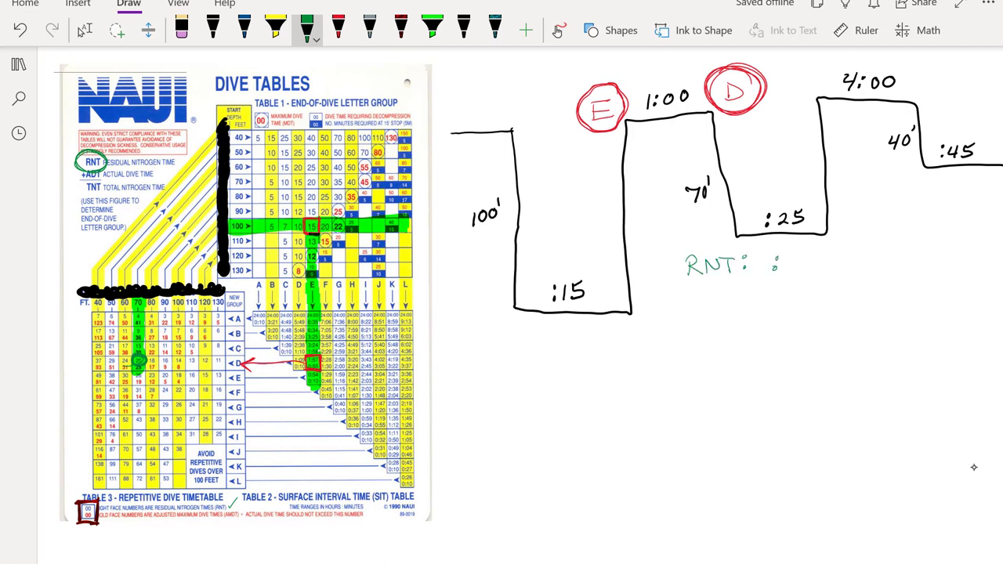
type(":20")
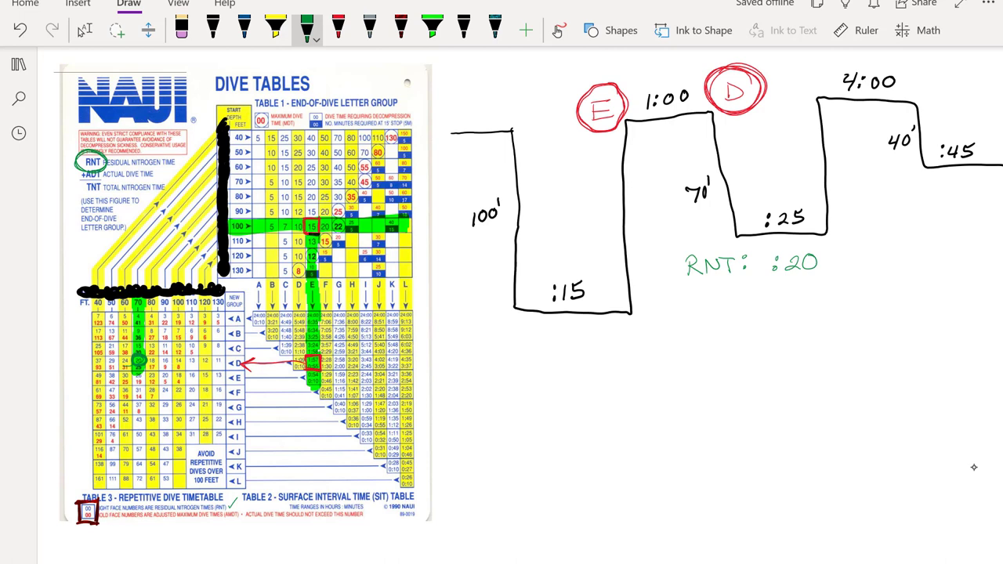
left_click(244, 28)
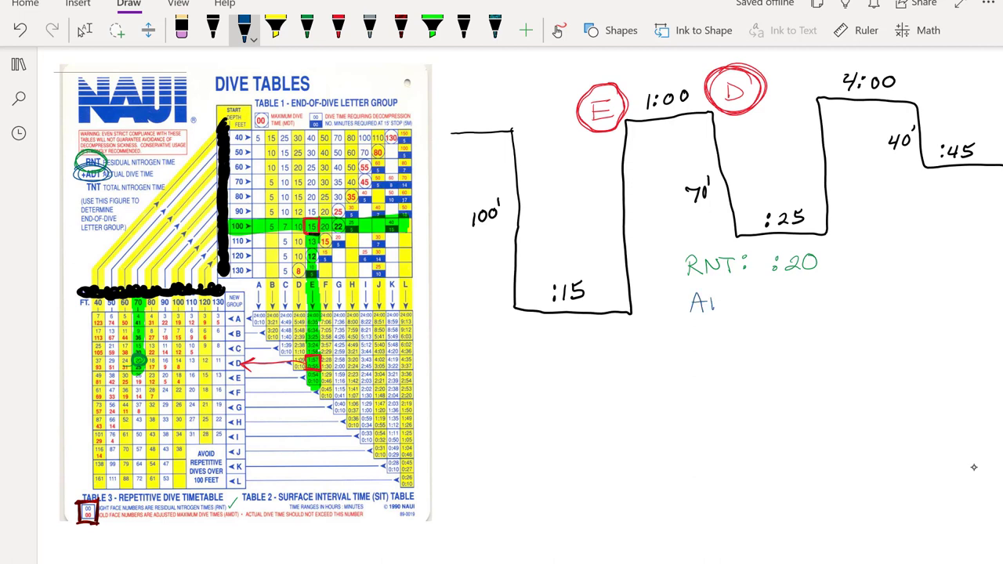
Write +ADT :25 in blue and total TNT :45 in red, circling RNT and ADT on the table.
type("DT: .")
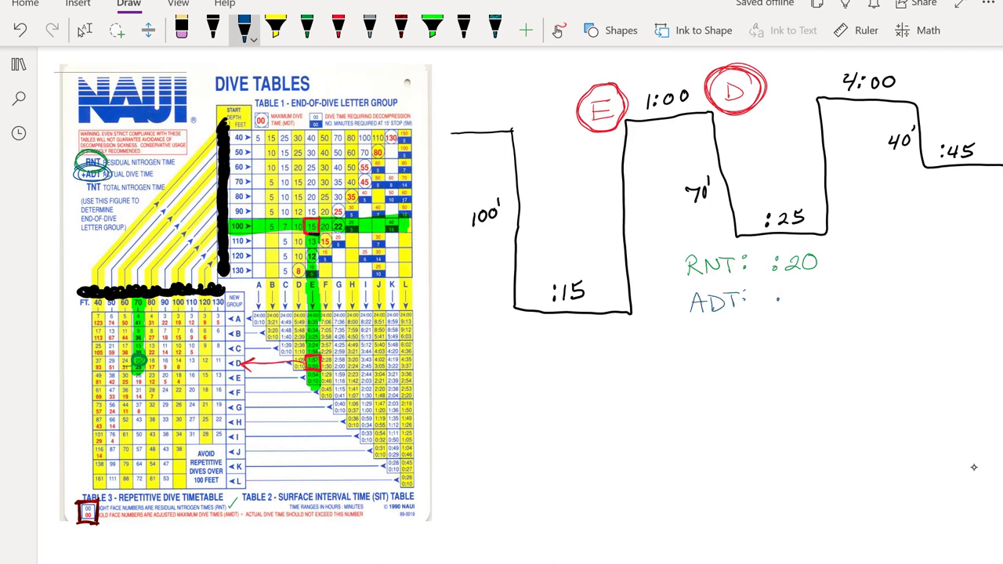
left_click_drag(776, 297, 823, 297)
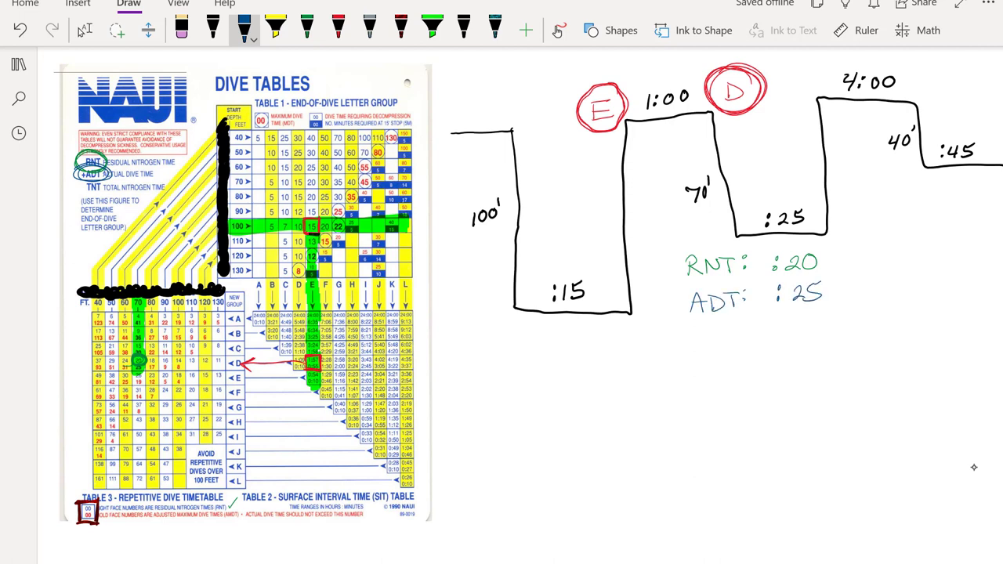
left_click(213, 25)
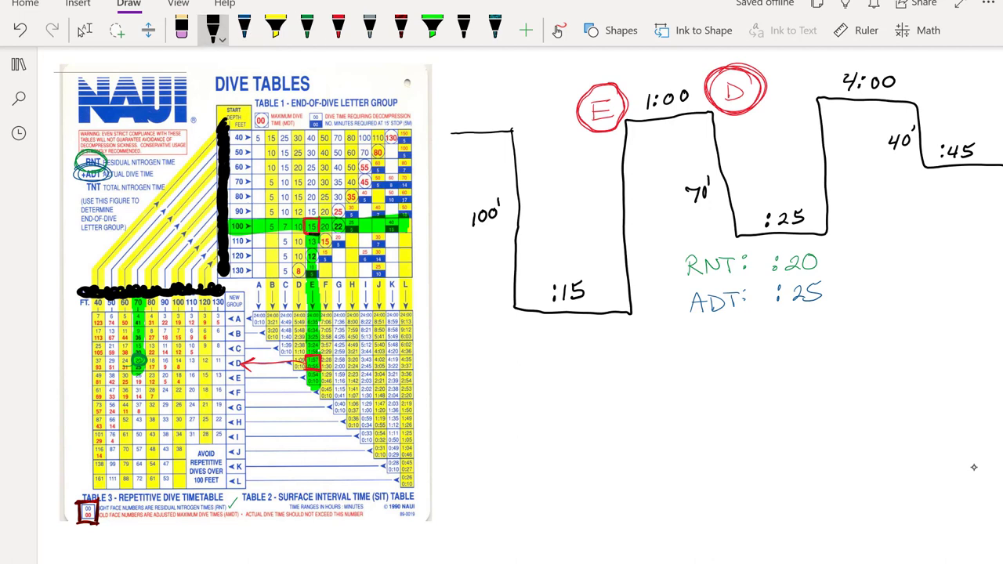
left_click(338, 30)
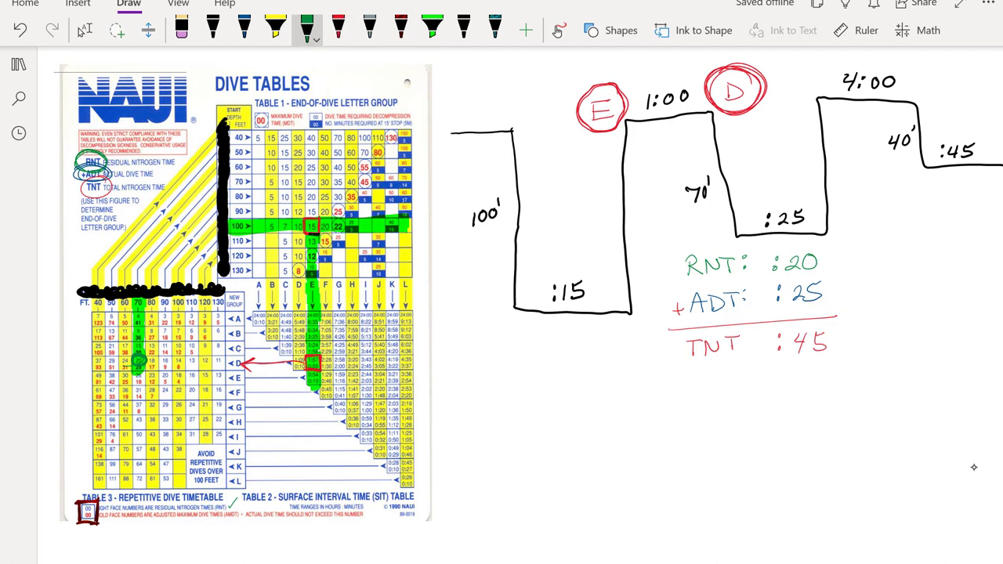
Write RNT 0 + ADT :15 = TNT :15 beneath the first dive profile.
left_click_drag(495, 329, 517, 351)
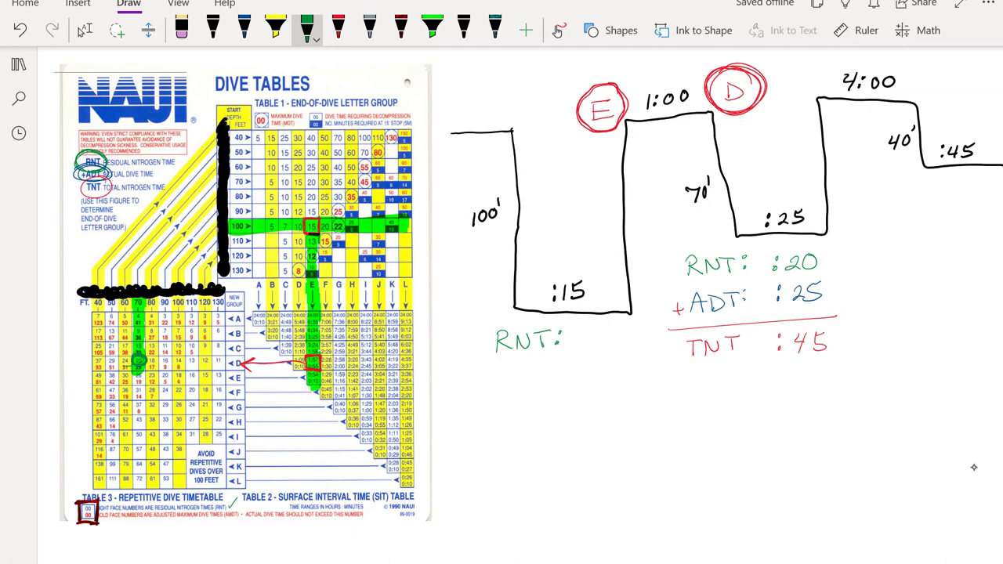
left_click_drag(604, 332, 613, 343)
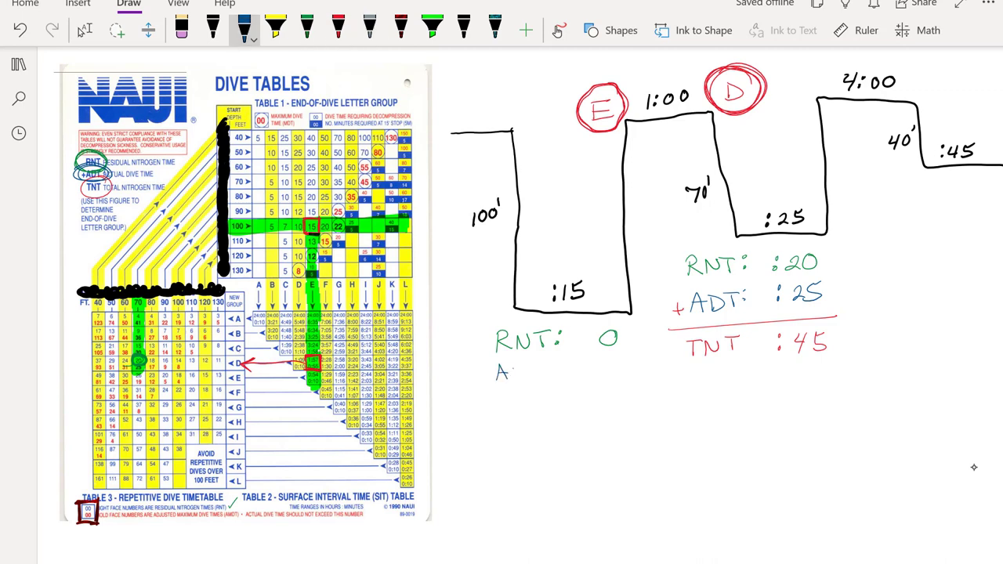
type("ADT: :15")
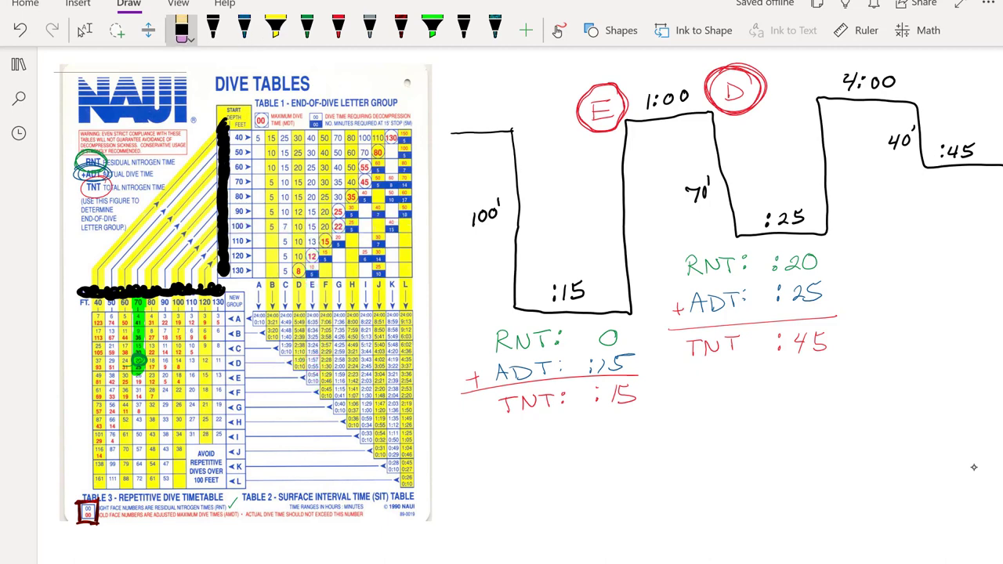
Highlight the diagonal depth line on the table and the TNT :45 result in green.
left_click(432, 28)
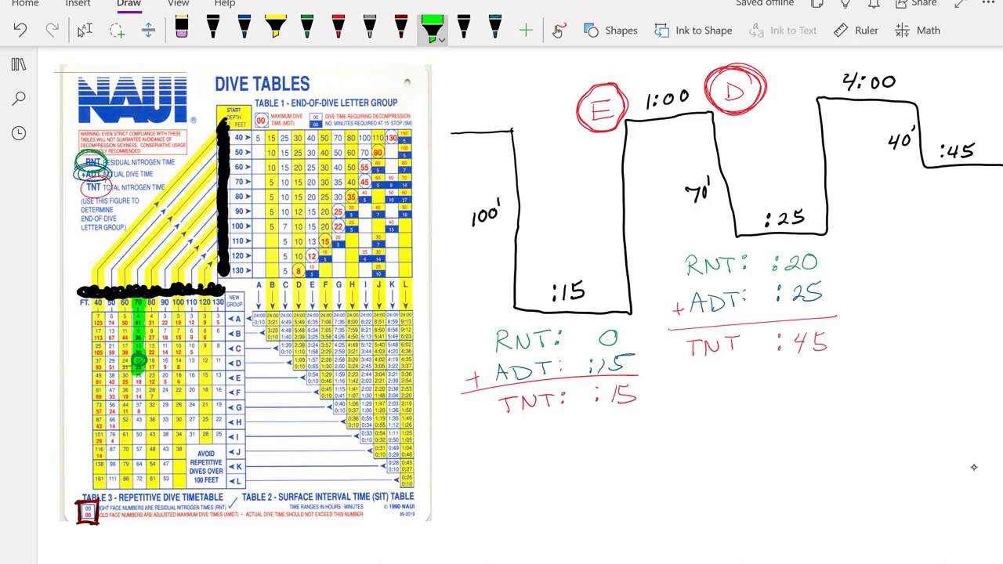
left_click_drag(138, 279, 220, 185)
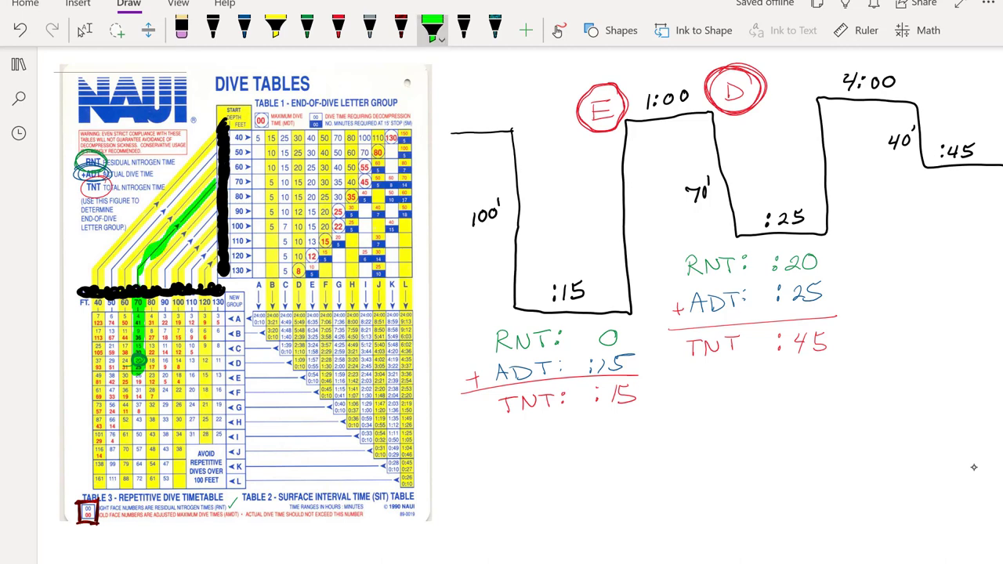
left_click(182, 29)
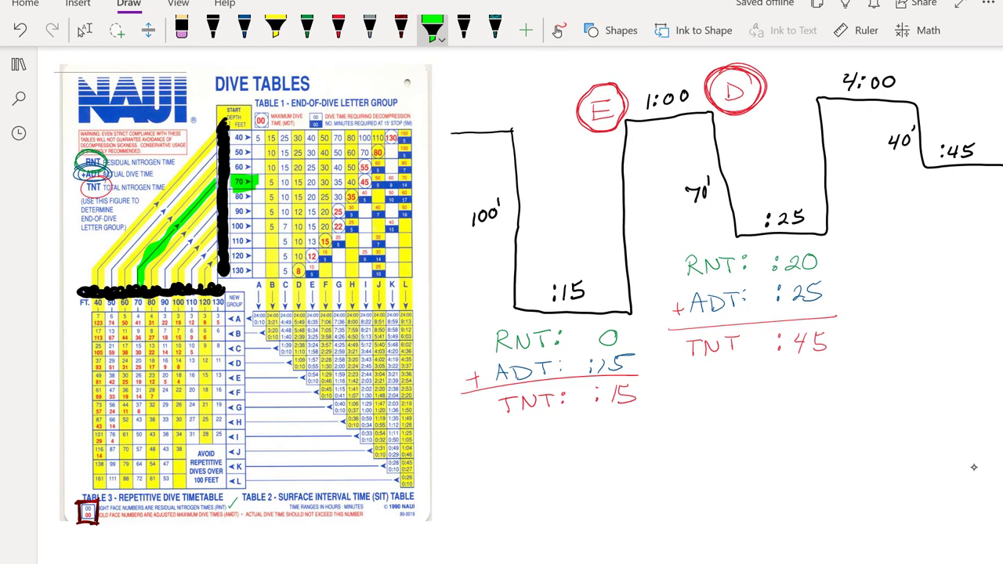
left_click_drag(771, 345, 833, 345)
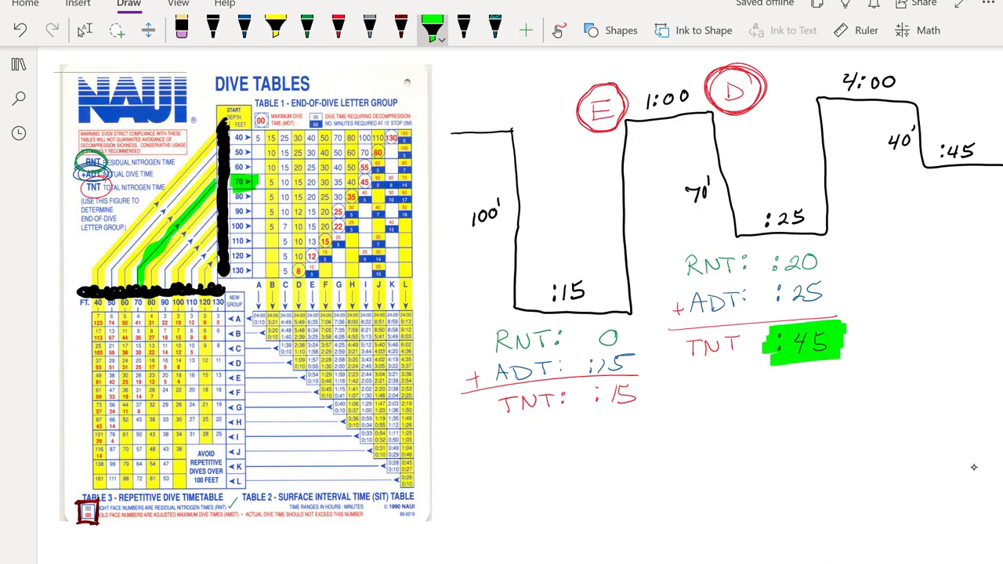
Trace the 70 ft row's 45-minute entry down its letter column in Table 1.
left_click(363, 182)
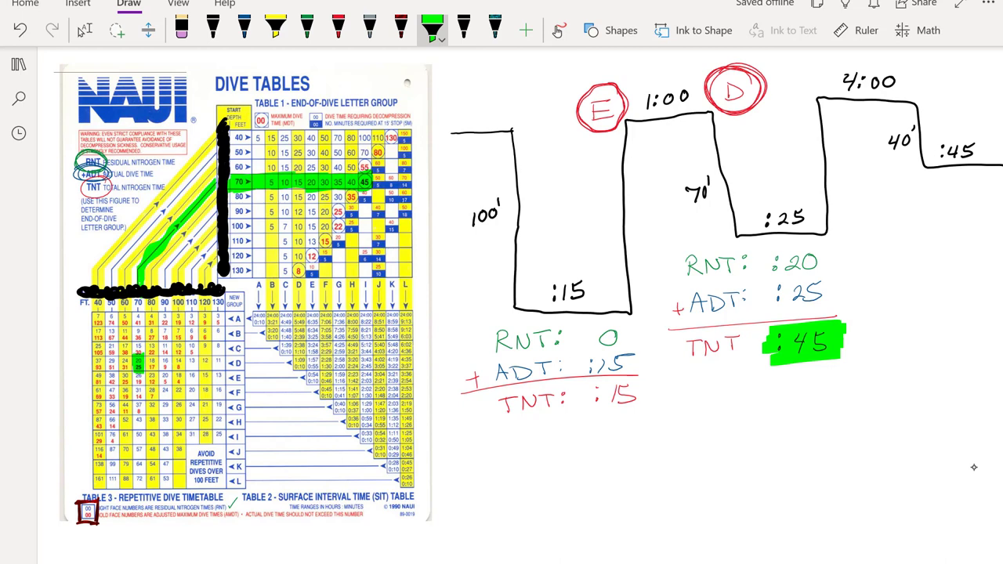
left_click(182, 29)
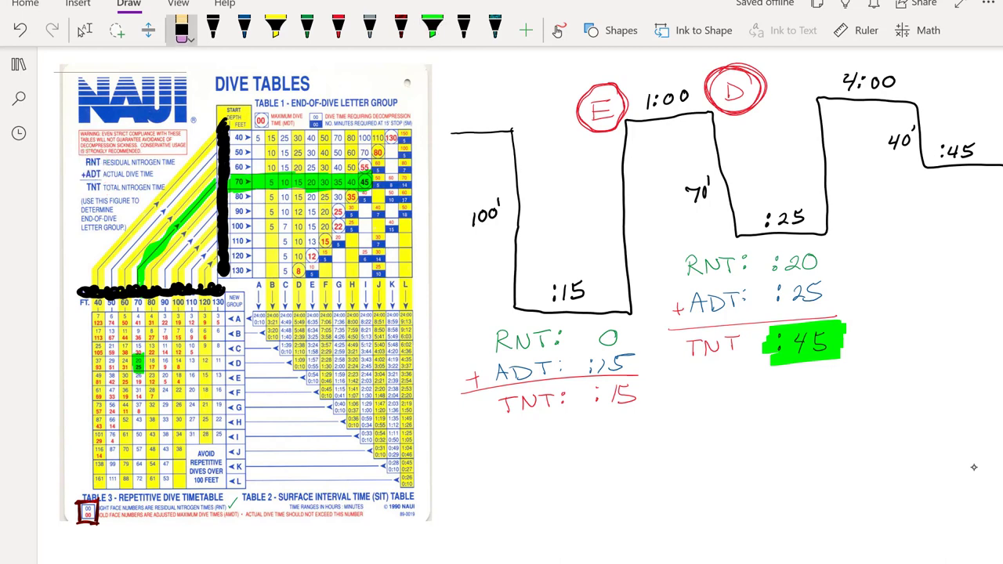
left_click(432, 29)
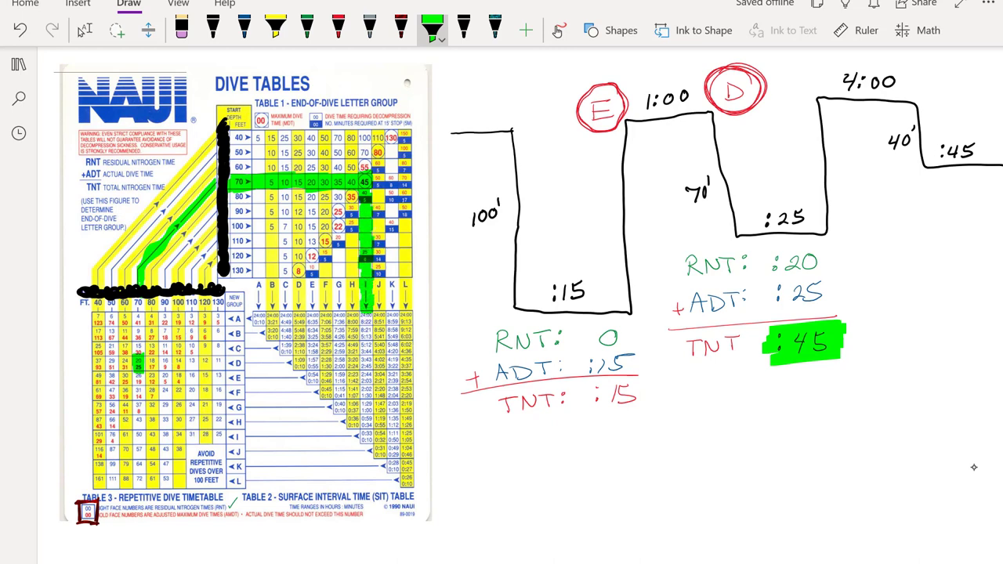
left_click(401, 30)
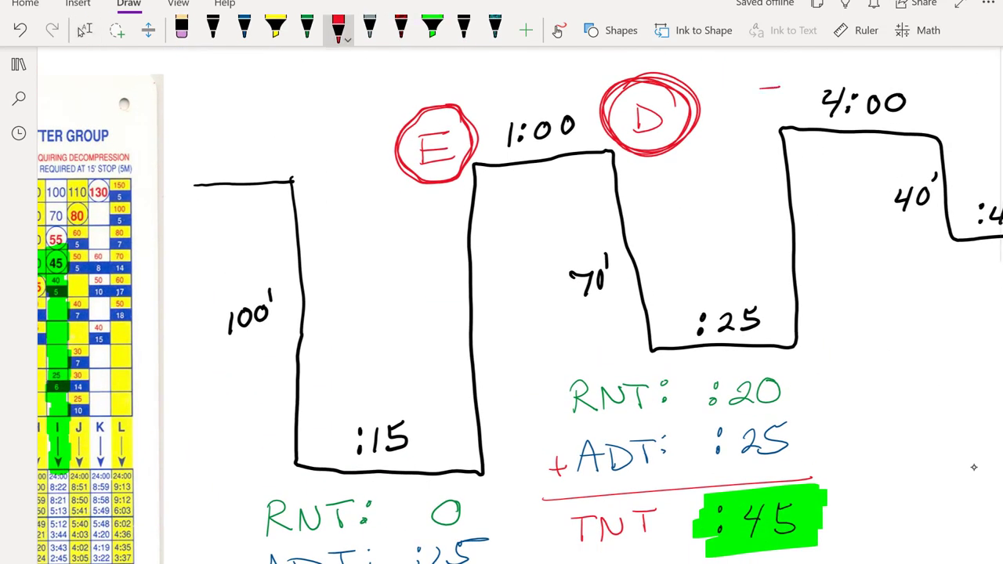
Write letter group I after the second dive and circle it in red.
left_click_drag(768, 102, 768, 102)
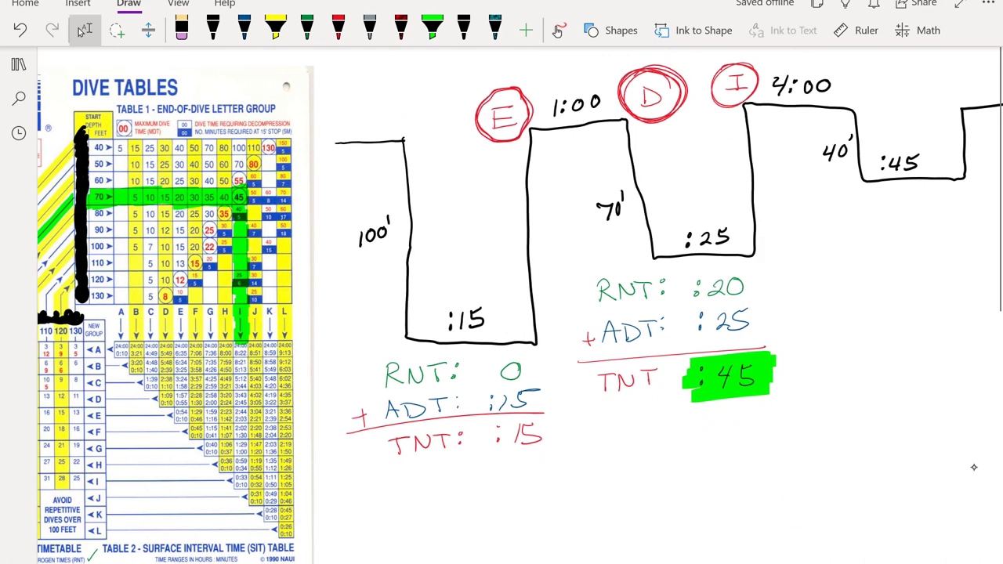
left_click(432, 30)
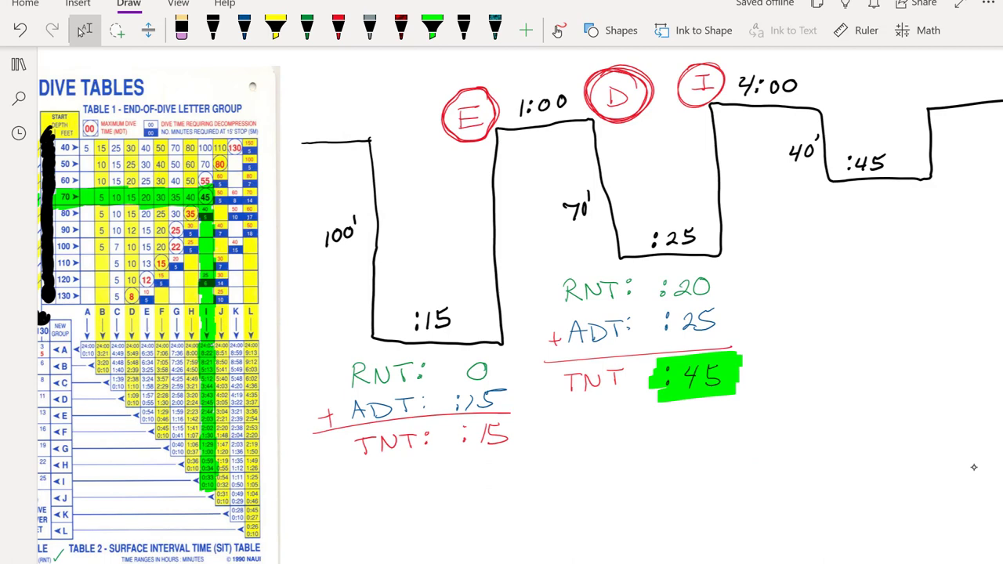
Draw a red square around the 40 ft residual nitrogen time value in Table 3.
scroll("down", 3)
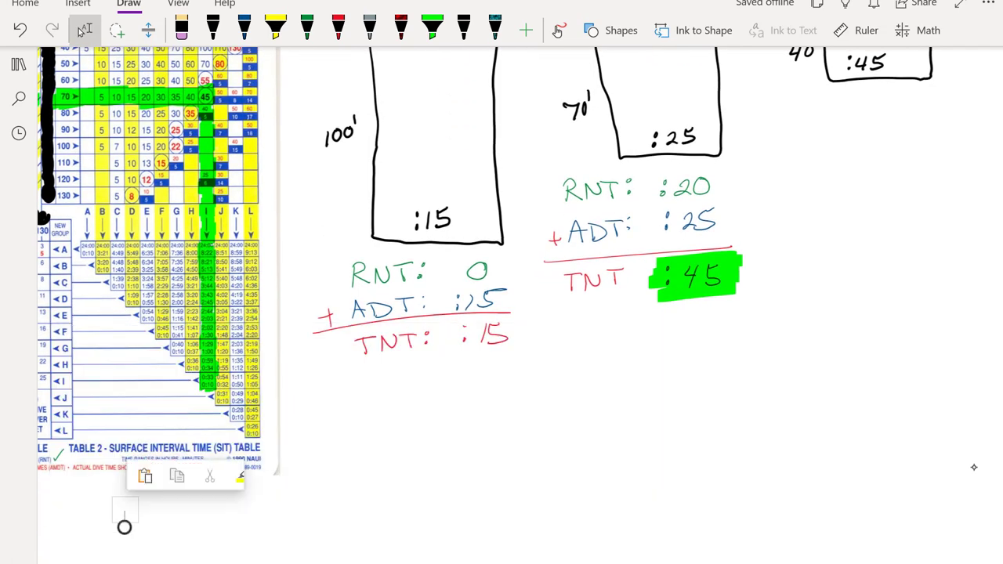
left_click(338, 30)
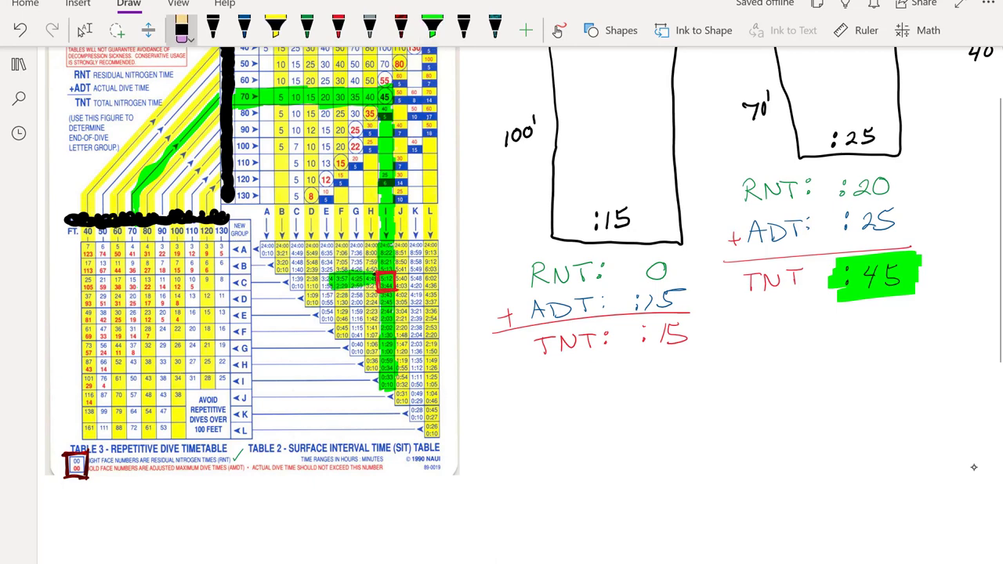
left_click(432, 28)
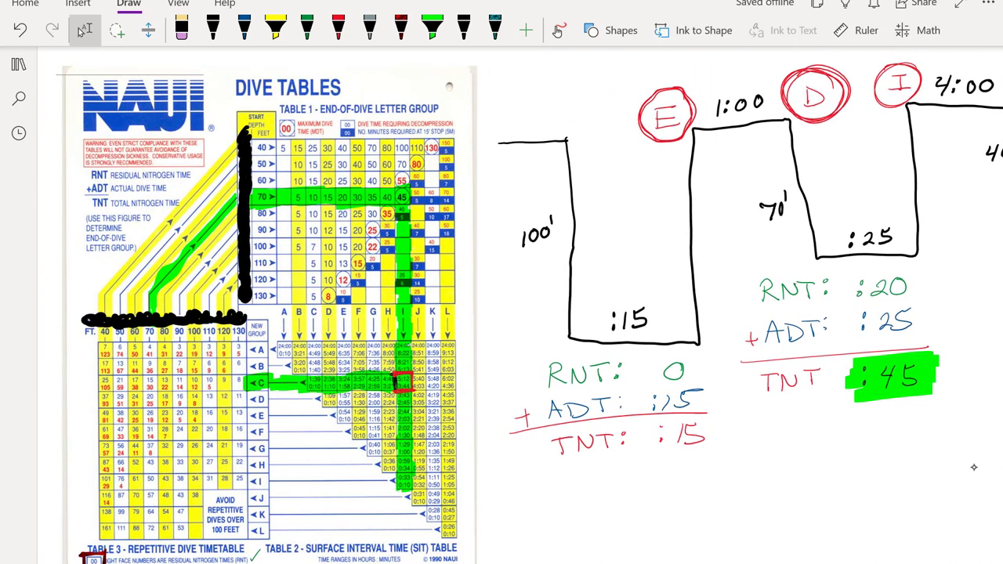
left_click(432, 28)
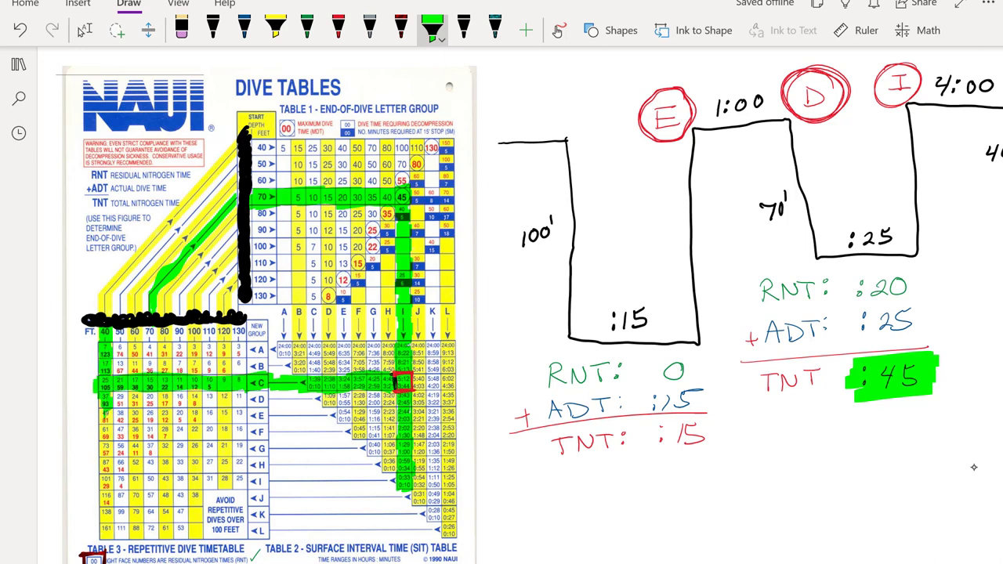
left_click(182, 30)
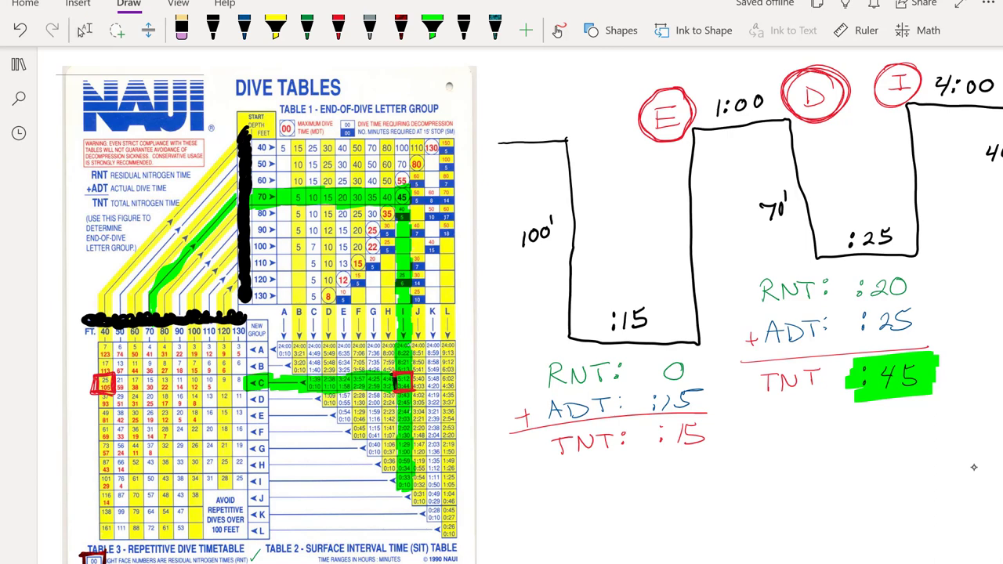
scroll("down", 3)
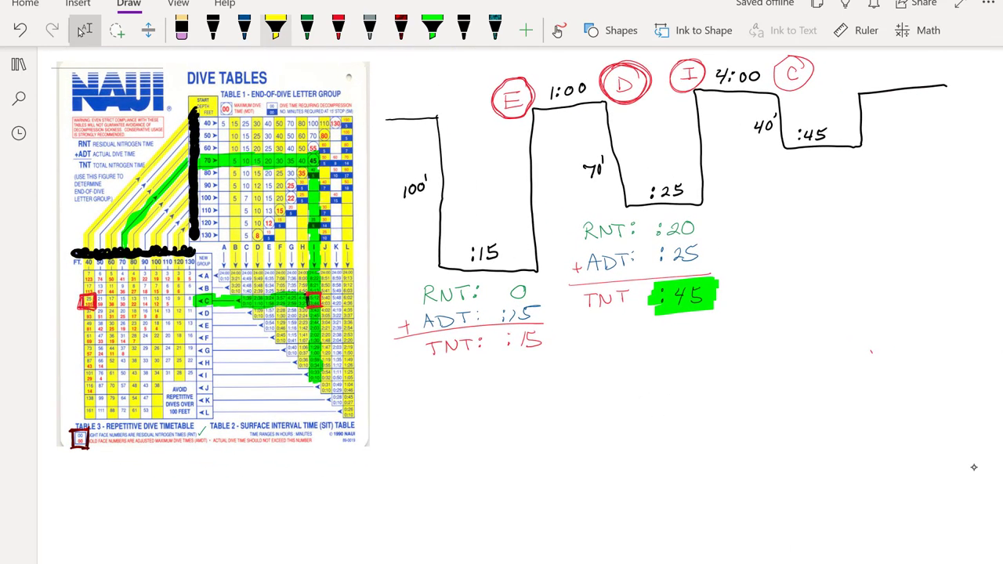
Write RNT :25 in green and circle the first dive's :15 bottom time.
left_click(307, 30)
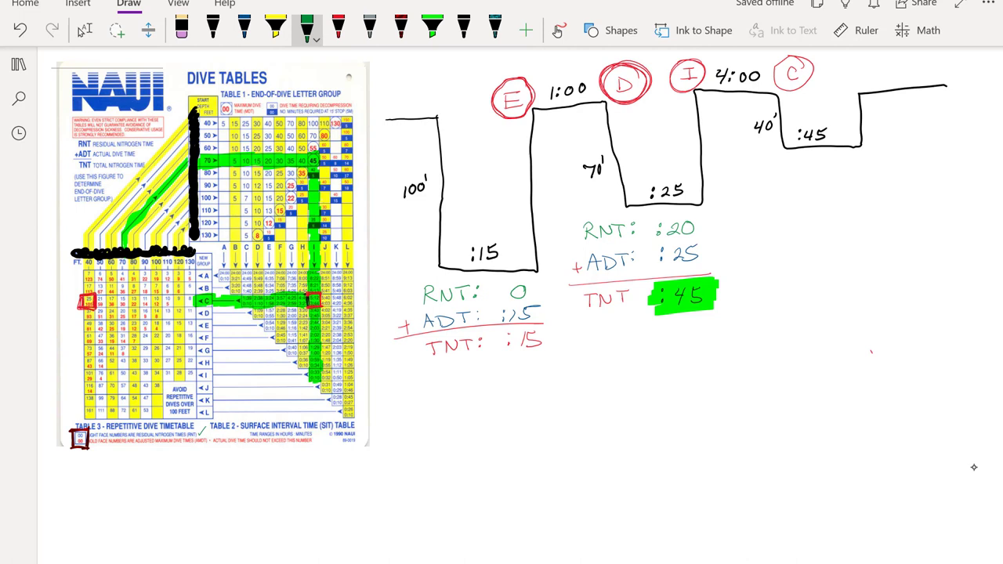
left_click_drag(776, 188, 828, 188)
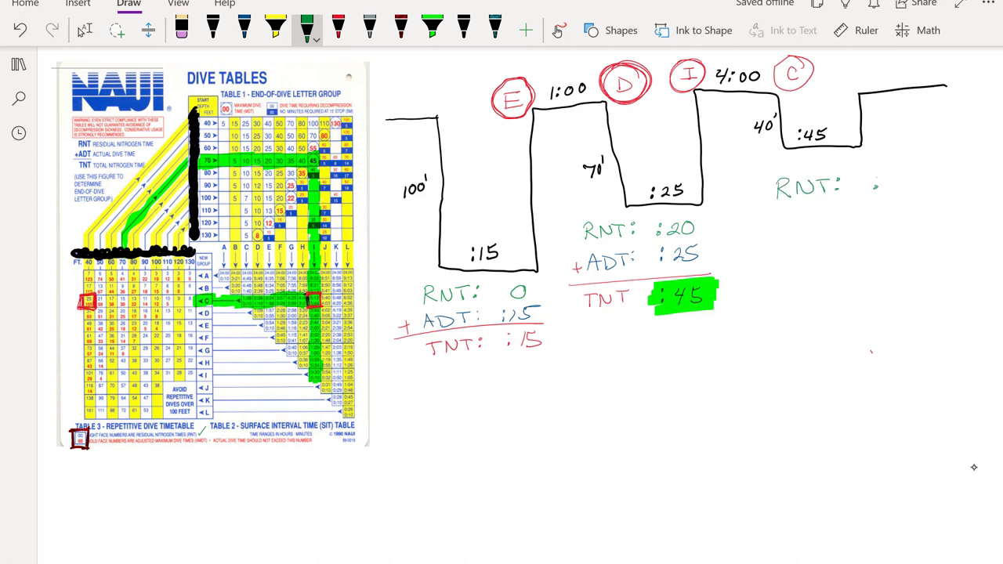
type(":25")
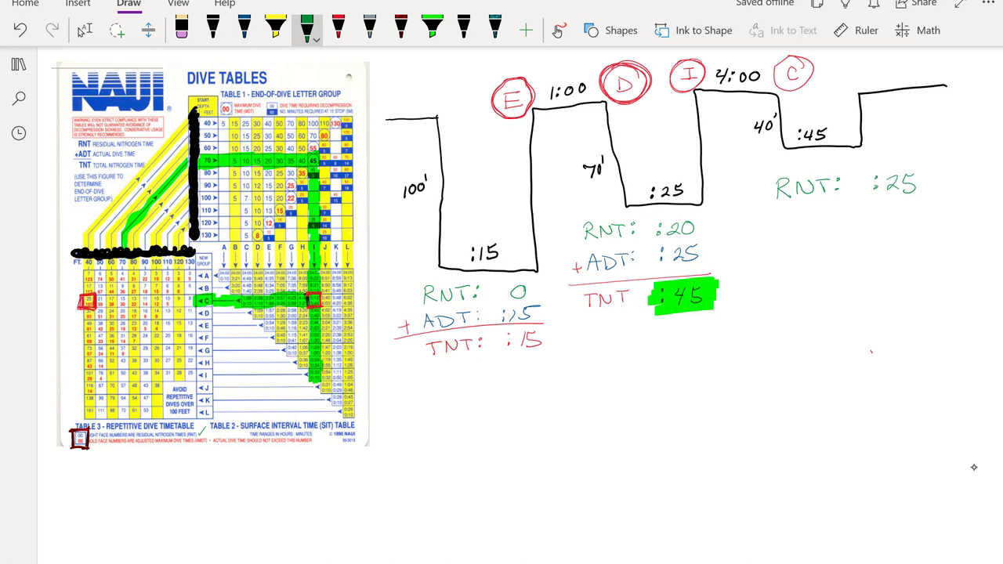
left_click_drag(446, 235, 541, 266)
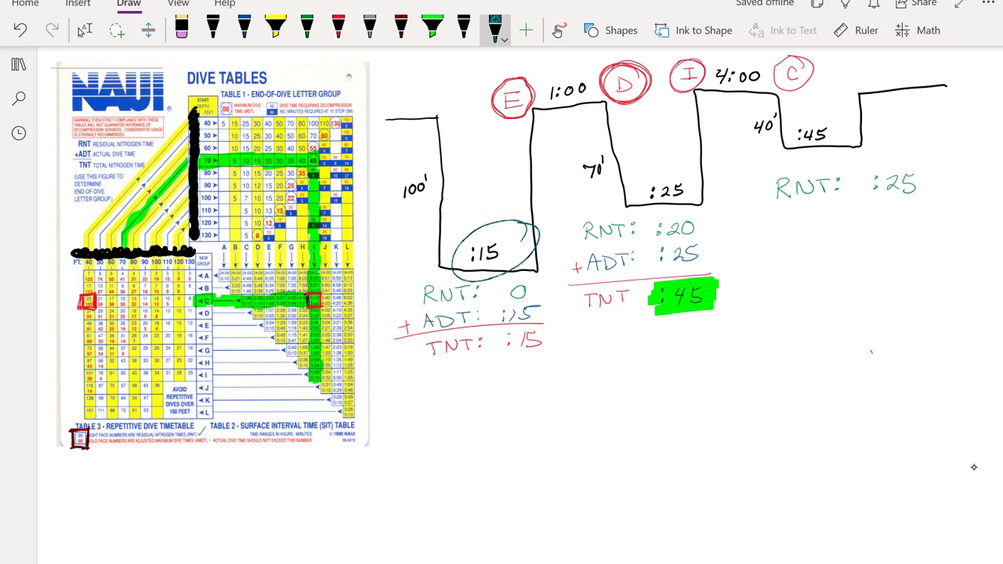
left_click_drag(509, 222, 681, 227)
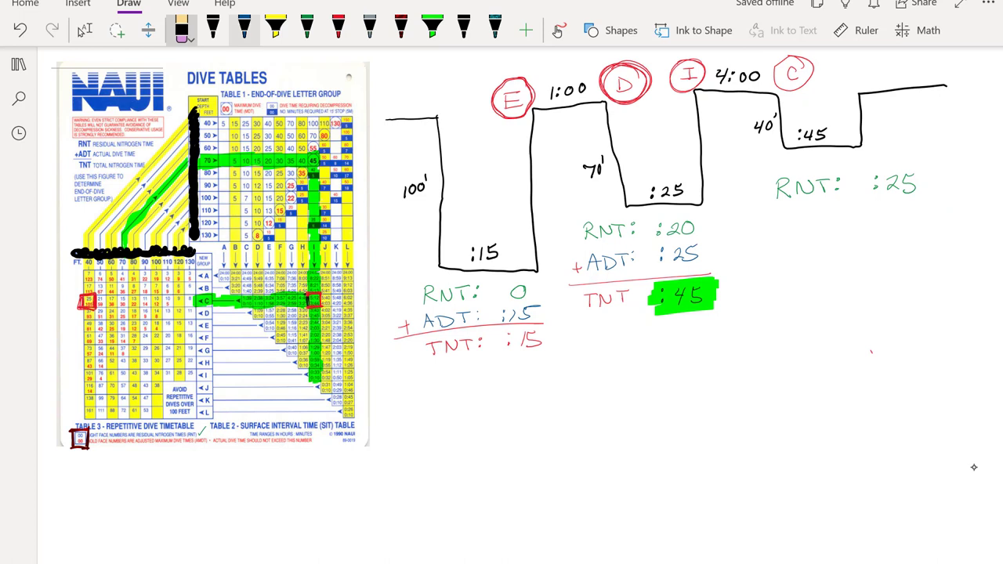
Write ADT :45 in blue under RNT and circle the RNT/ADT/TNT legend on the table.
left_click(245, 30)
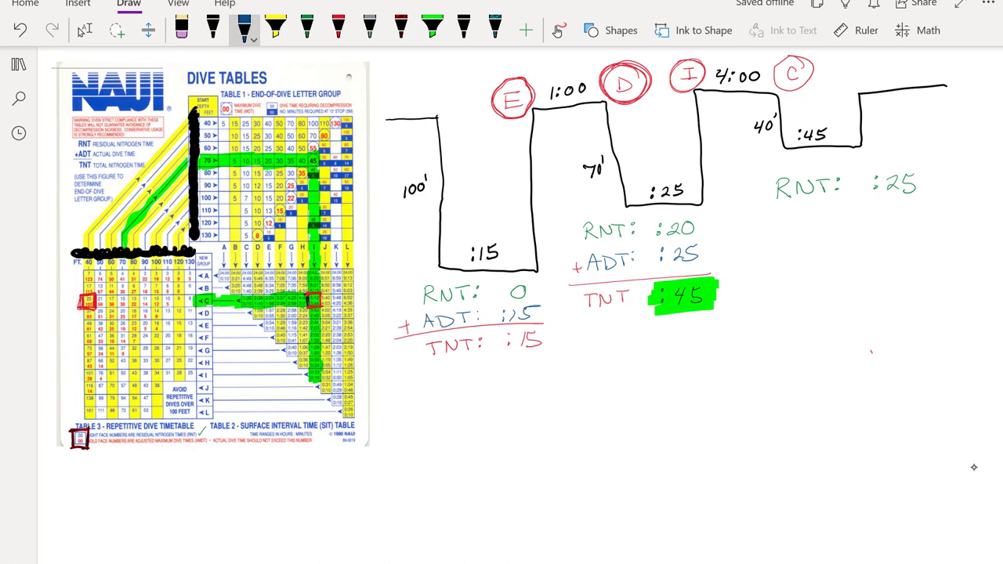
left_click_drag(780, 227, 814, 227)
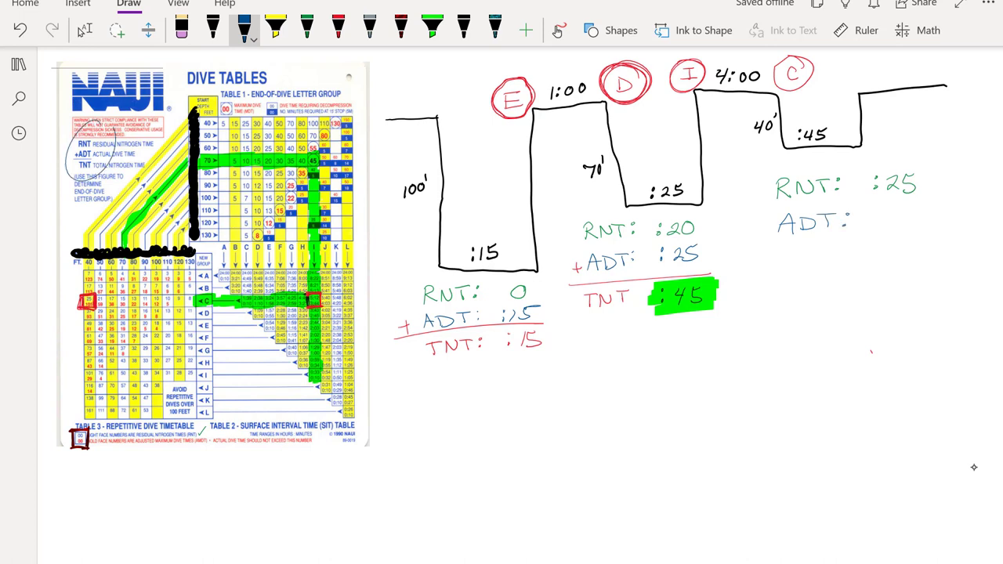
left_click_drag(70, 125, 126, 176)
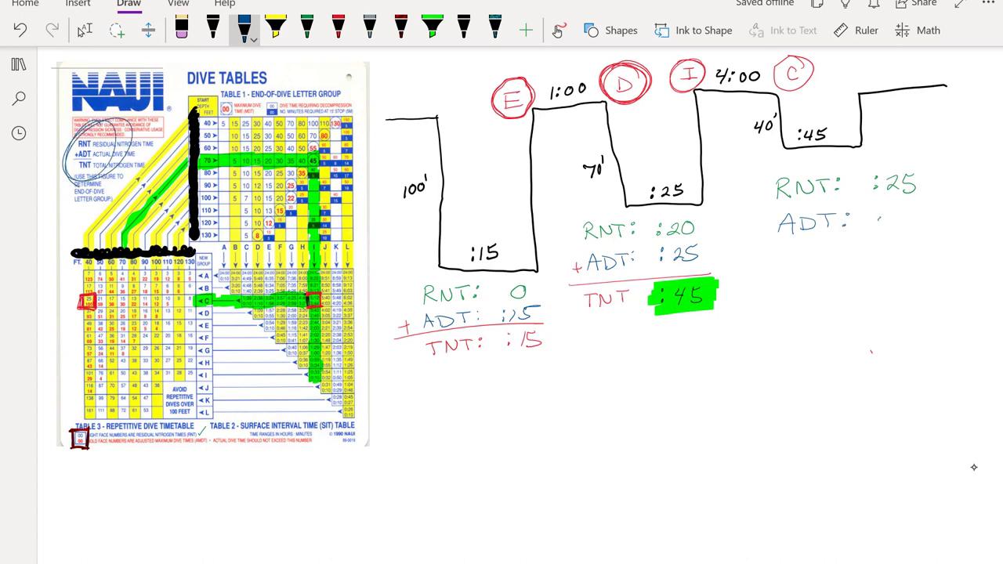
type(":45")
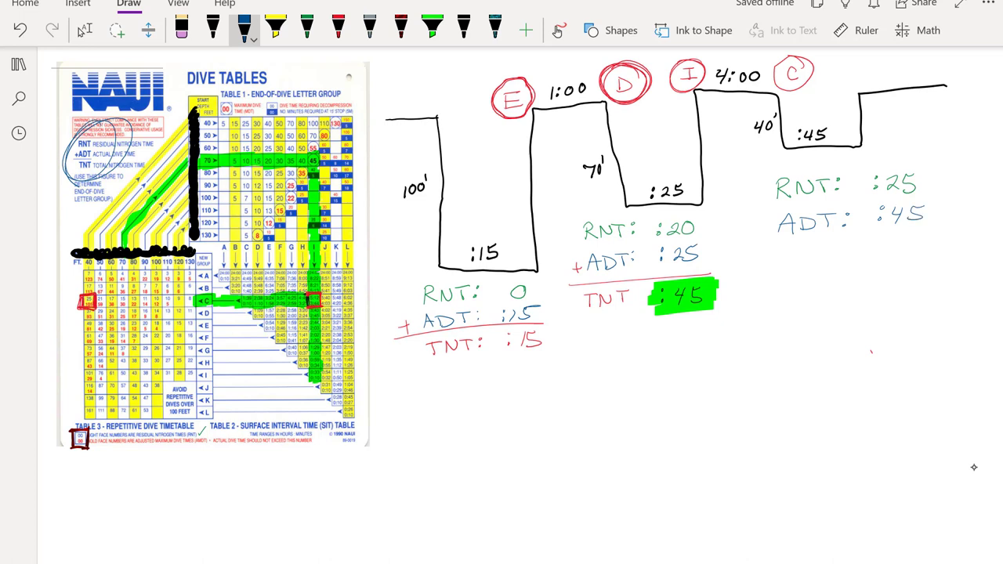
left_click_drag(762, 239, 945, 239)
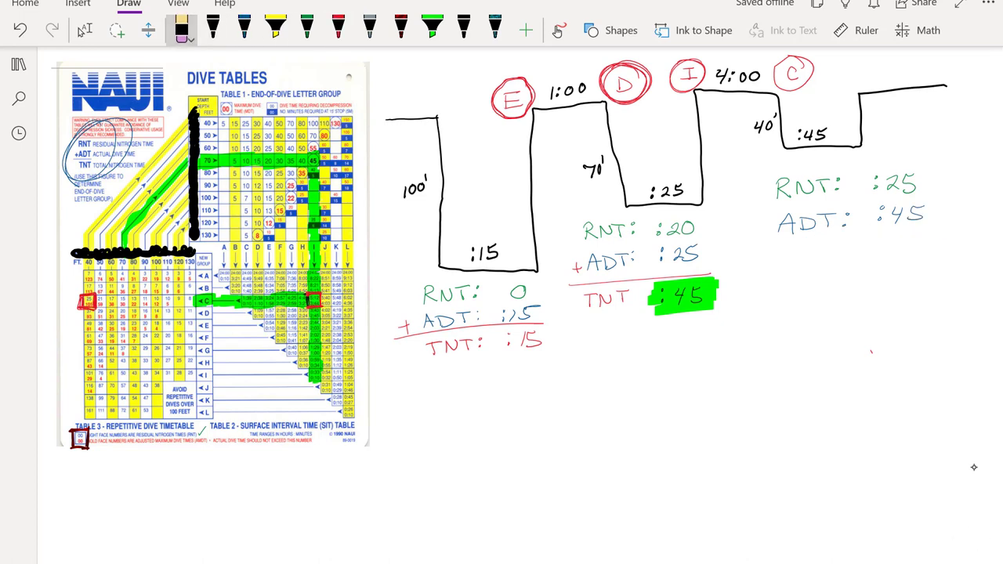
Add the plus sign and underline in red, then write the TNT total of 70 min.
left_click_drag(752, 235, 948, 238)
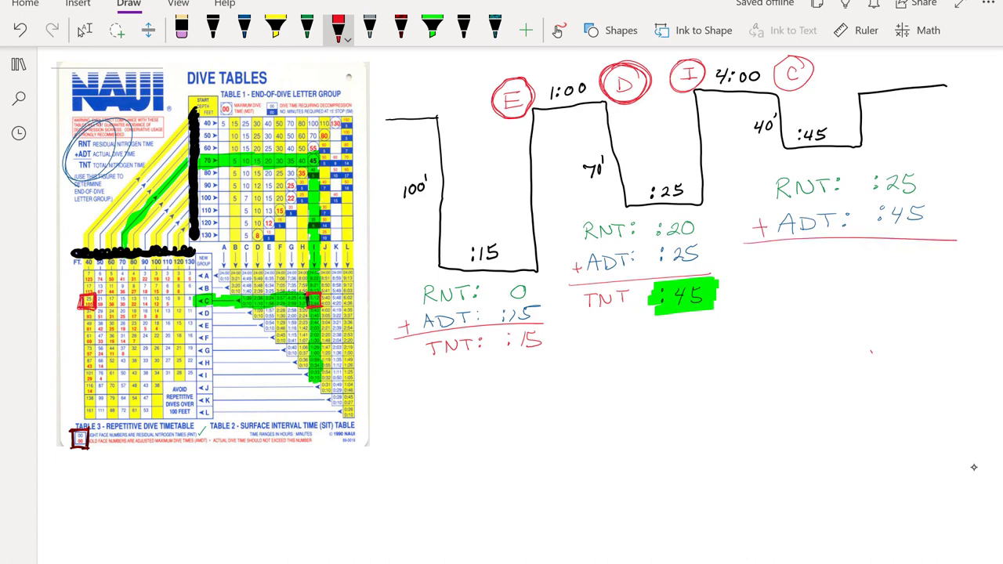
left_click_drag(783, 263, 849, 263)
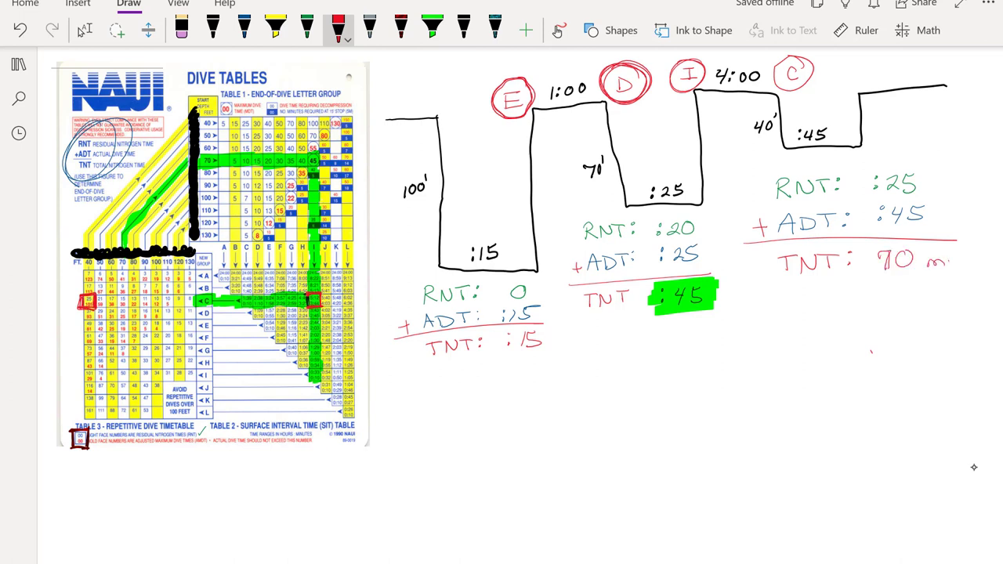
type("min")
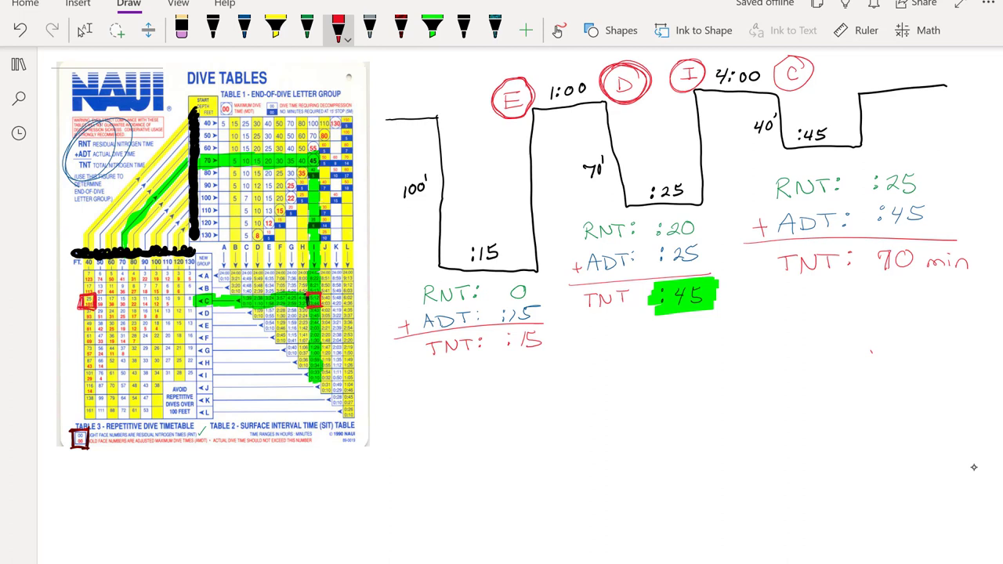
left_click_drag(877, 280, 979, 288)
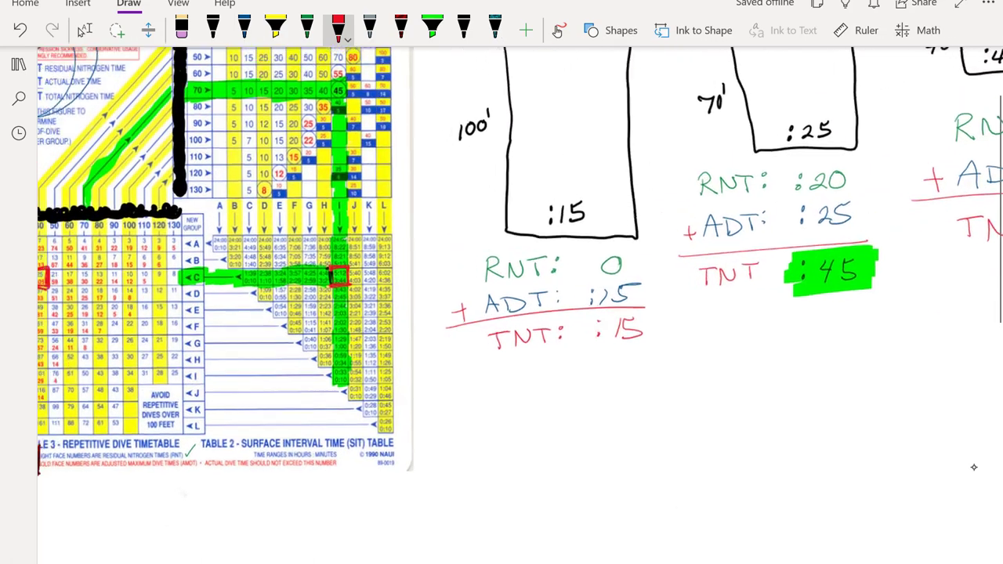
Erase the old highlighter strokes and trace the 40 ft row and its diagonal in green.
scroll("down", 3)
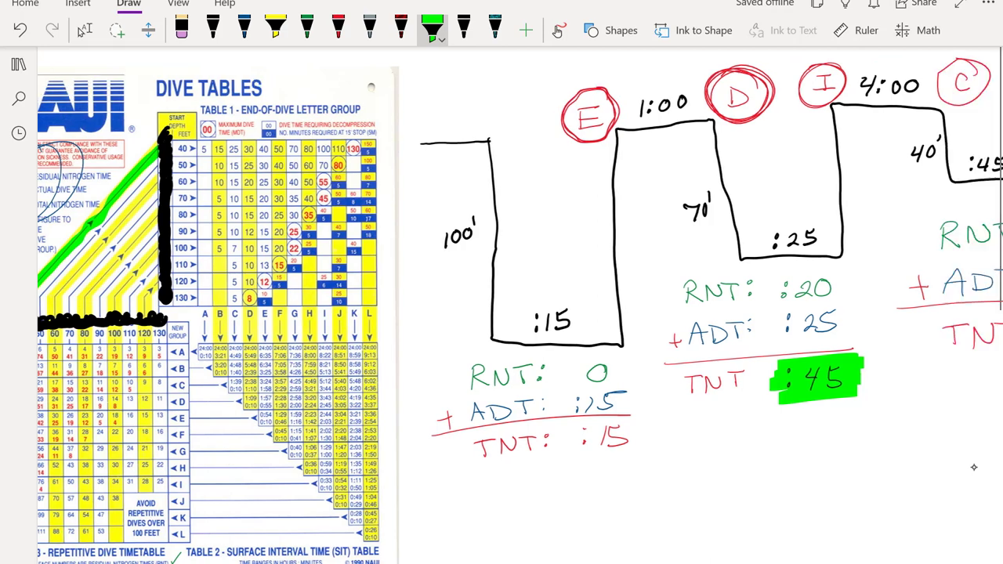
scroll("left", 3)
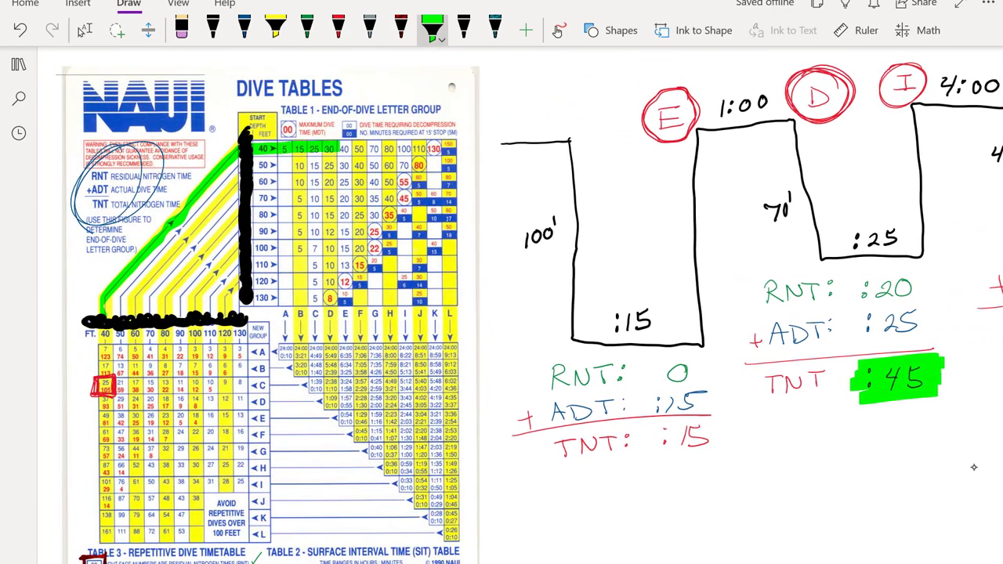
left_click(182, 29)
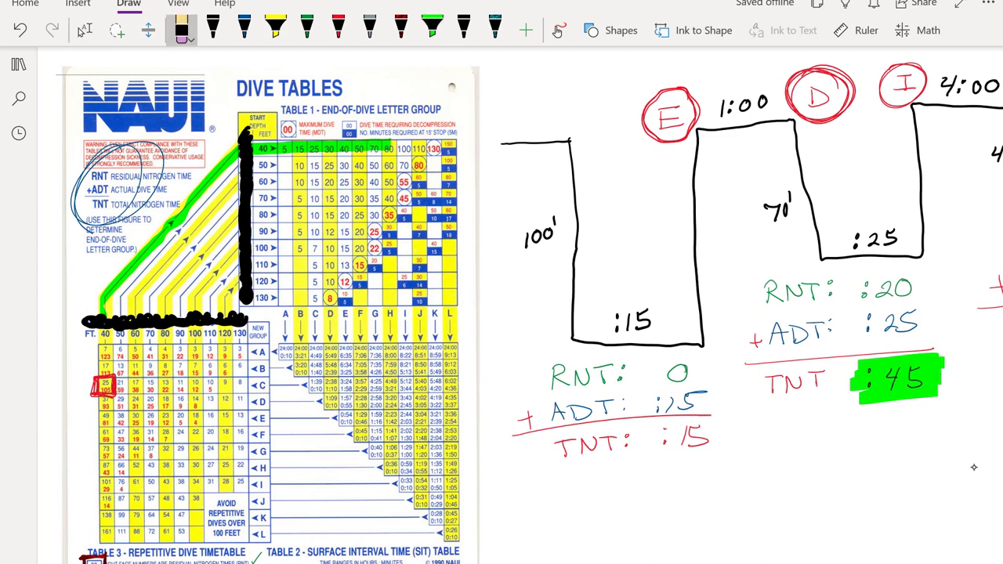
left_click(432, 30)
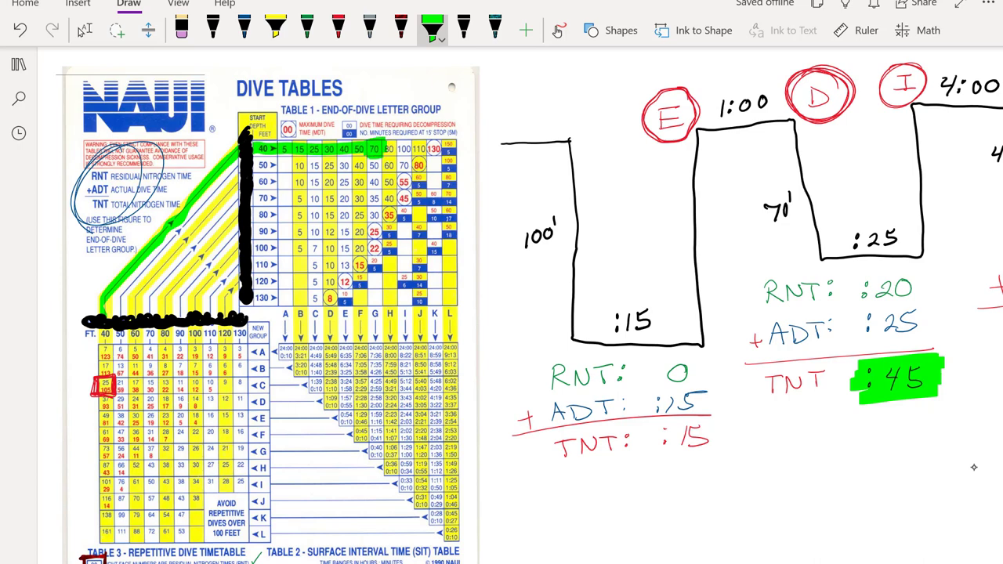
left_click_drag(375, 141, 375, 321)
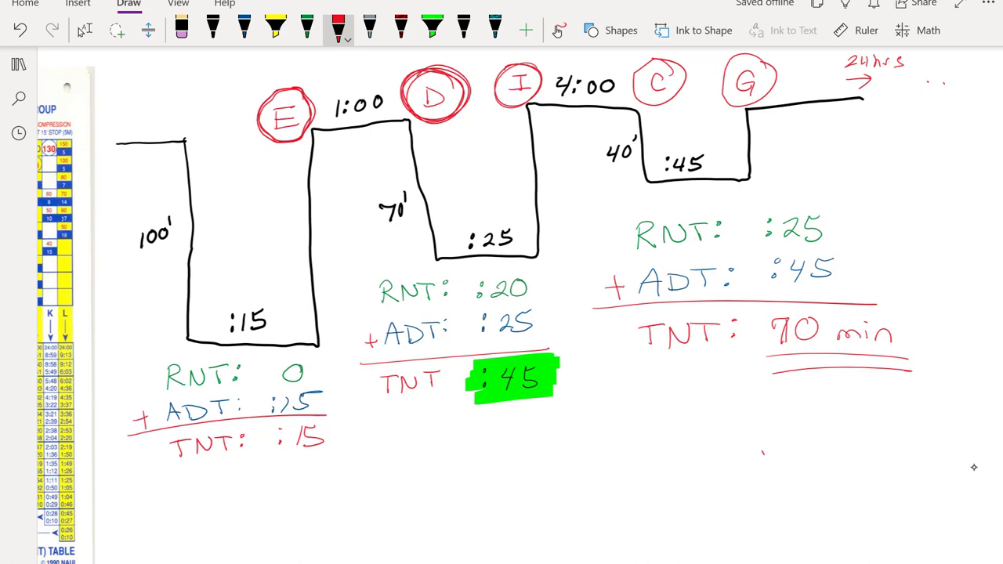
Draw the surface line to circled G, label it 24 hrs, and double-underline 70 min.
left_click_drag(948, 75, 928, 157)
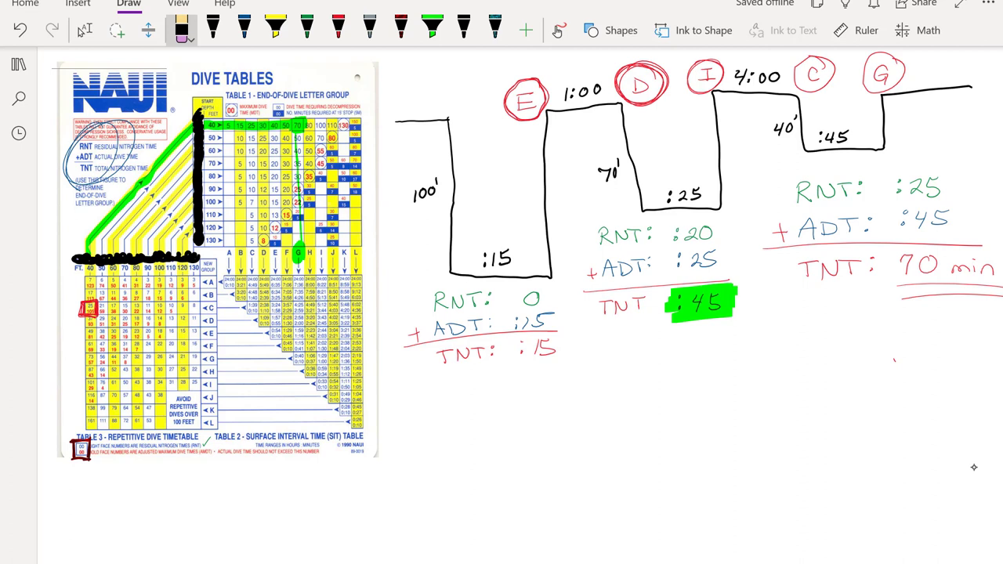
Clear the green table tracing with the Stroke Eraser and switch to red ink.
left_click(181, 30)
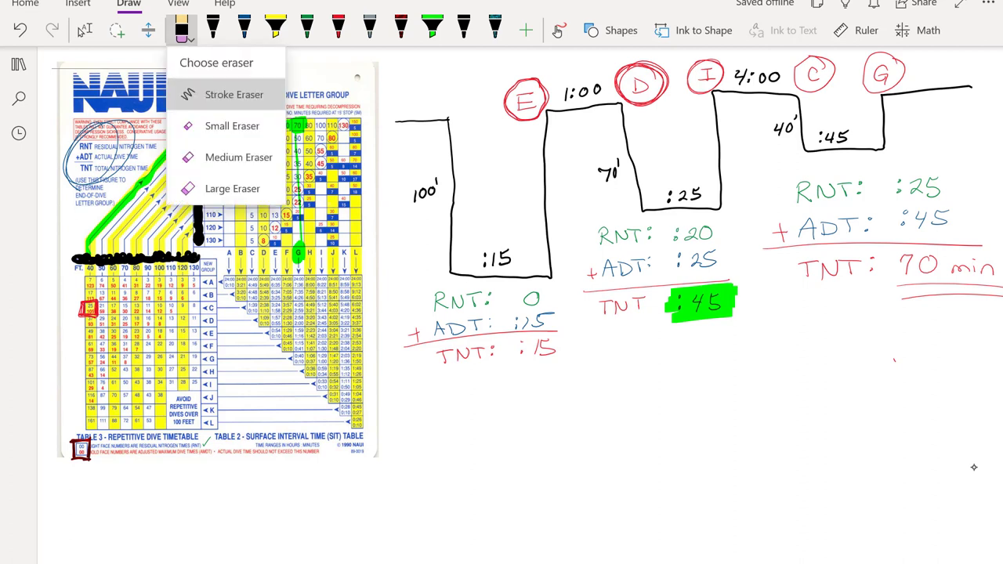
left_click(182, 30)
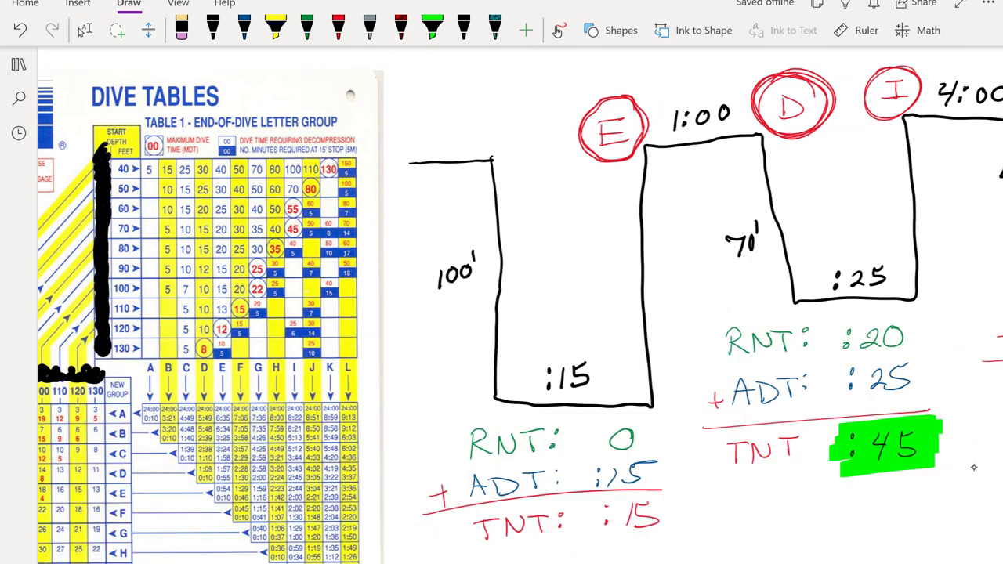
left_click(401, 30)
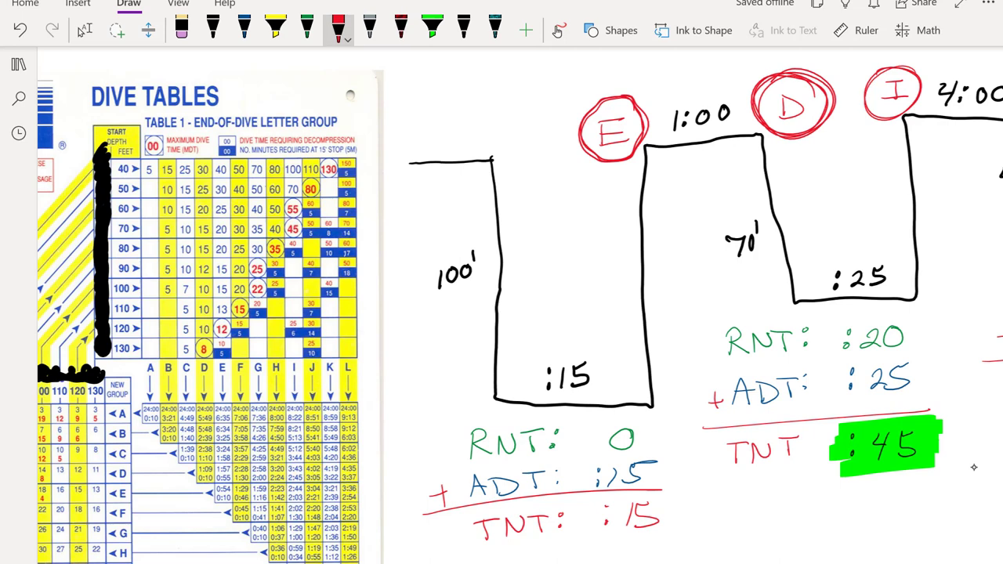
Circle the 50 in the 70 ft row, arrow the 80 ft row, and draw a red line above the profile.
left_click_drag(247, 180, 266, 196)
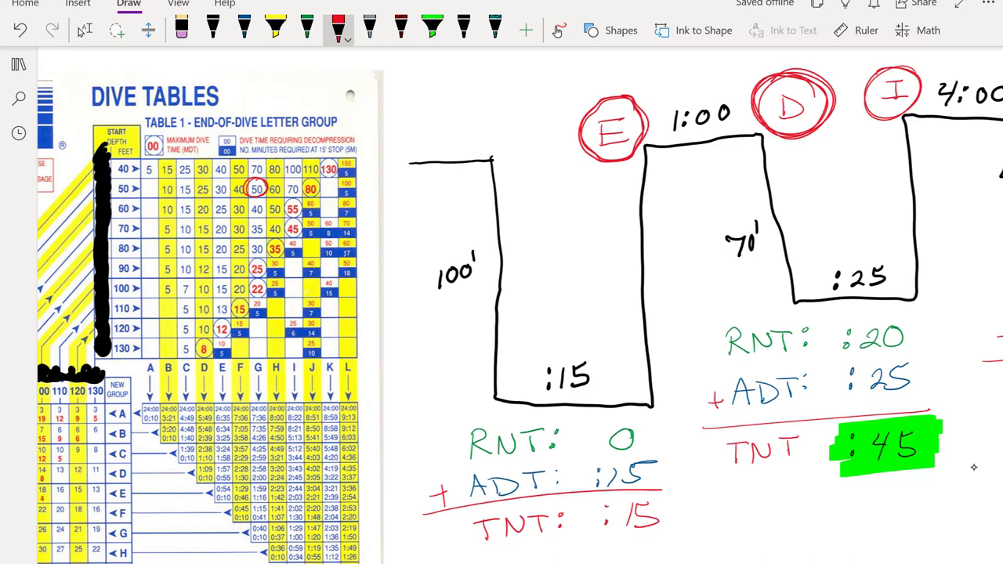
left_click_drag(113, 248, 141, 248)
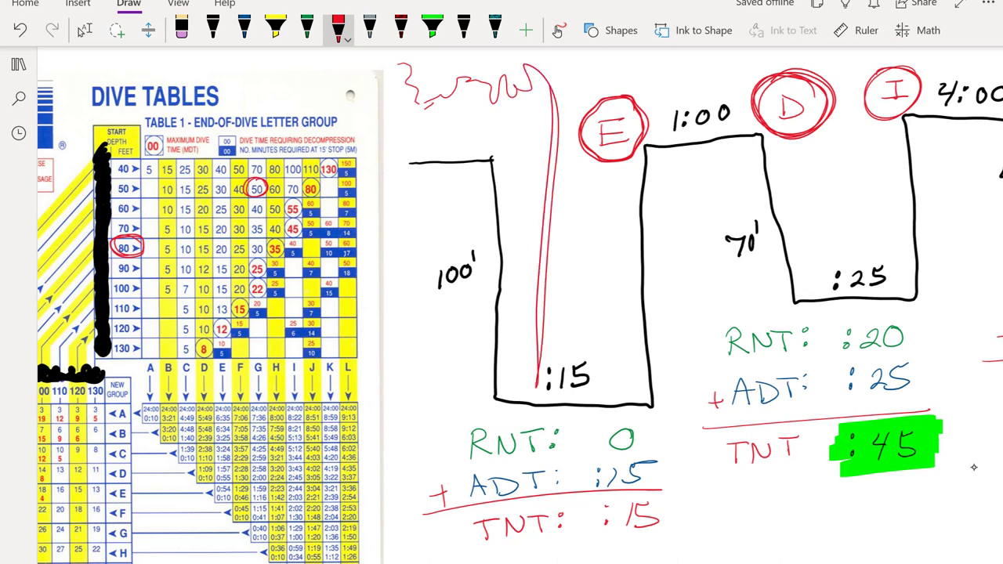
left_click_drag(533, 75, 847, 59)
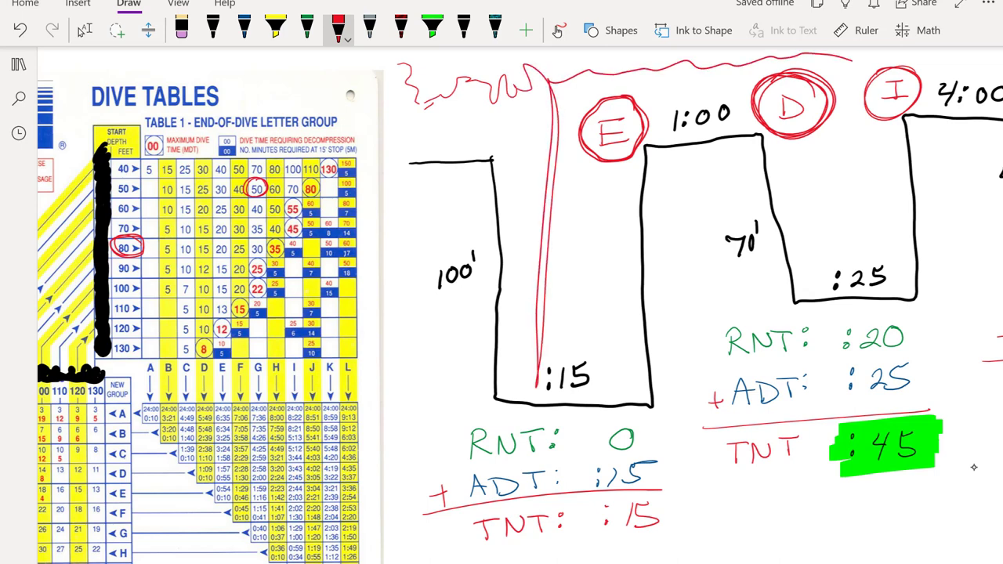